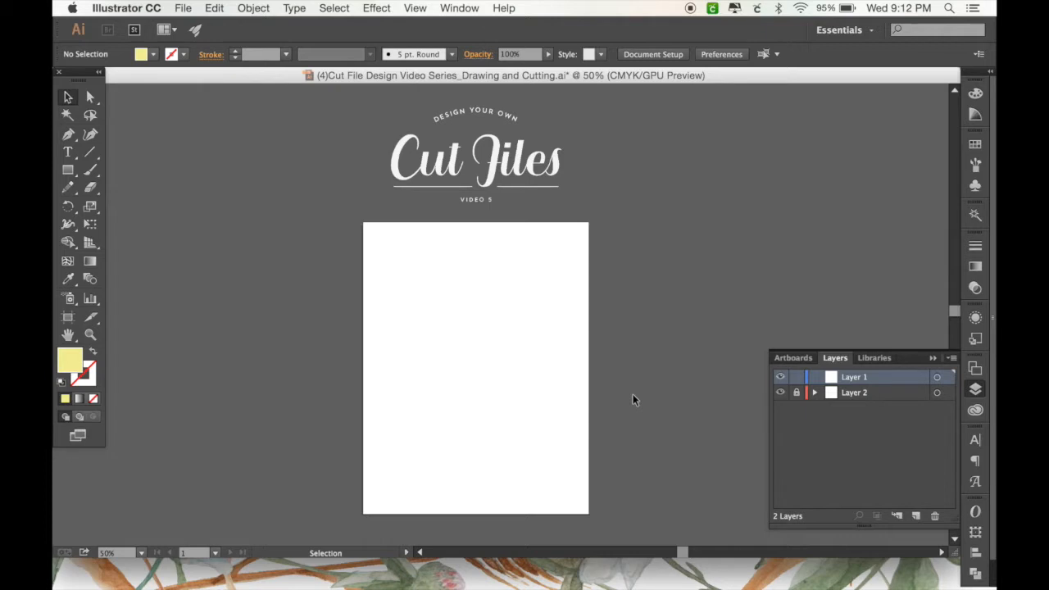
{"action": "mouse_move", "coordinate": [203, 282]}
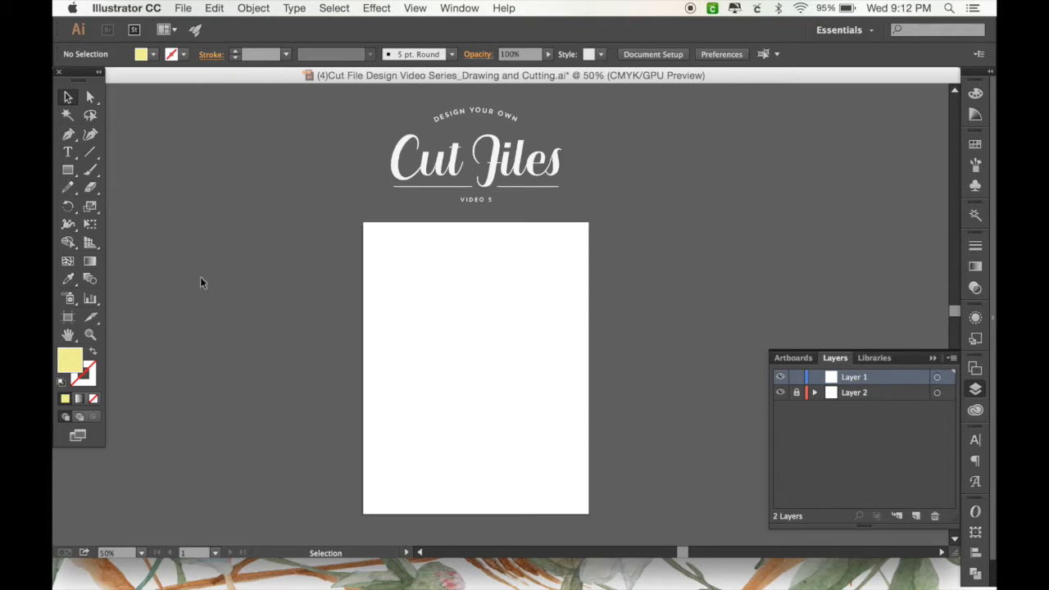
- Draw a pale yellow rectangle covering the whole artboard
{"action": "left_click", "coordinate": [68, 170]}
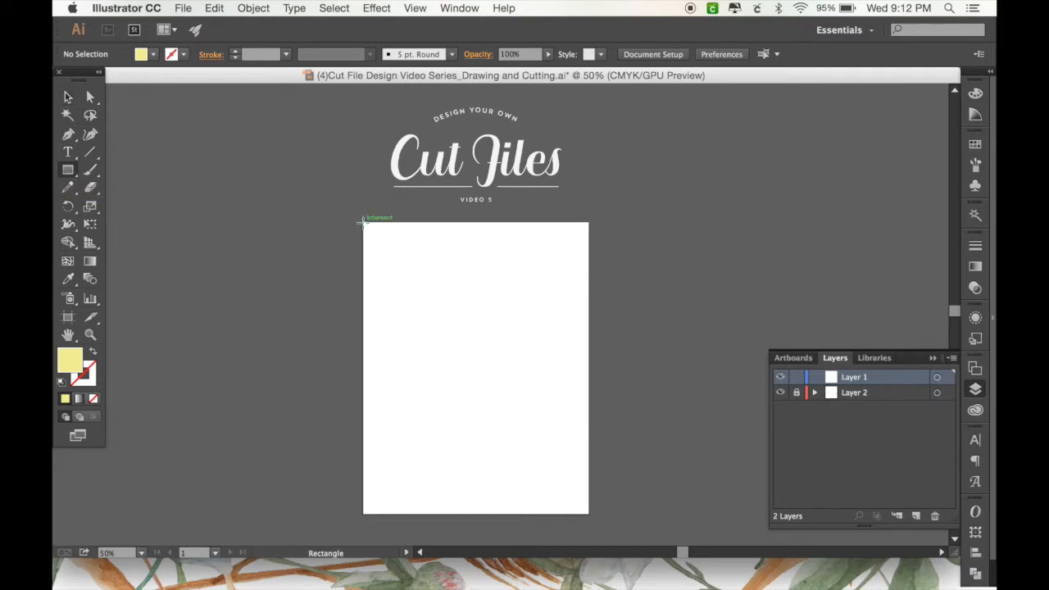
{"action": "left_click_drag", "start_coordinate": [362, 223], "coordinate": [590, 508]}
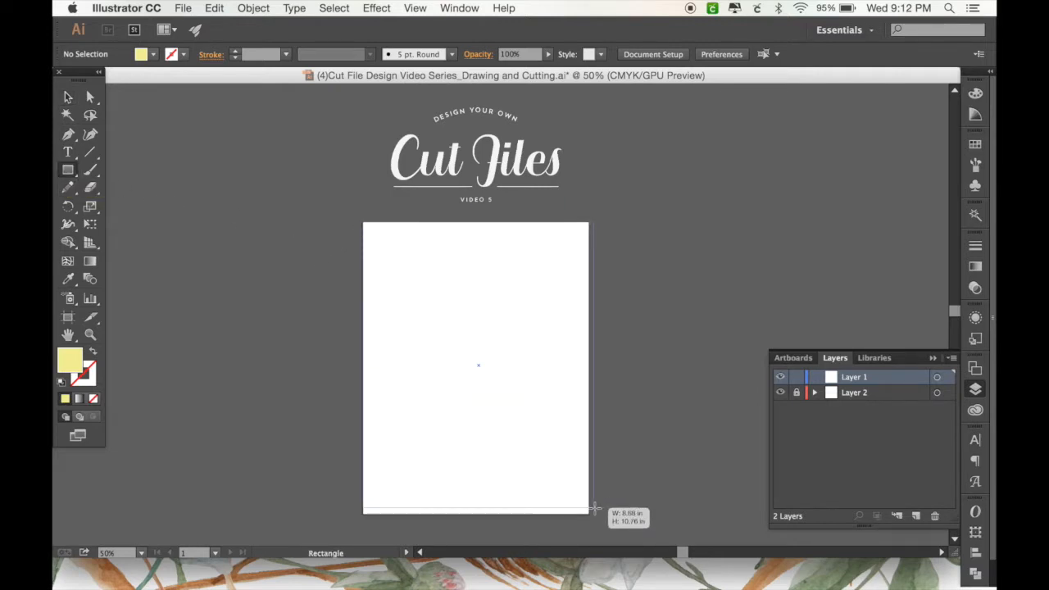
{"action": "left_click_drag", "start_coordinate": [363, 222], "coordinate": [589, 515]}
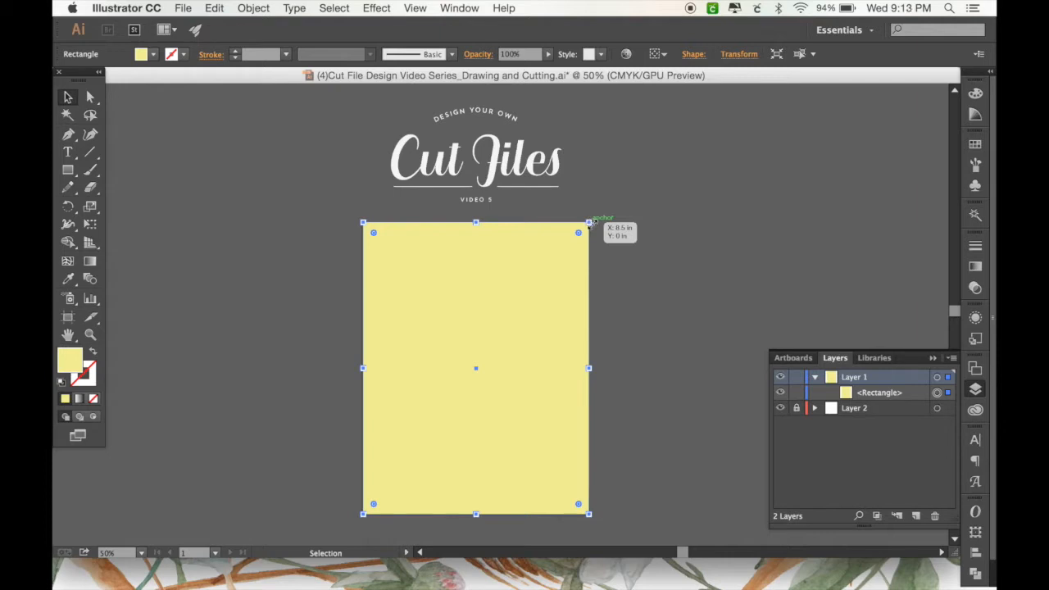
- Resize the rectangle inward to leave an even white margin, then reselect it
{"action": "left_click_drag", "start_coordinate": [579, 232], "coordinate": [572, 250]}
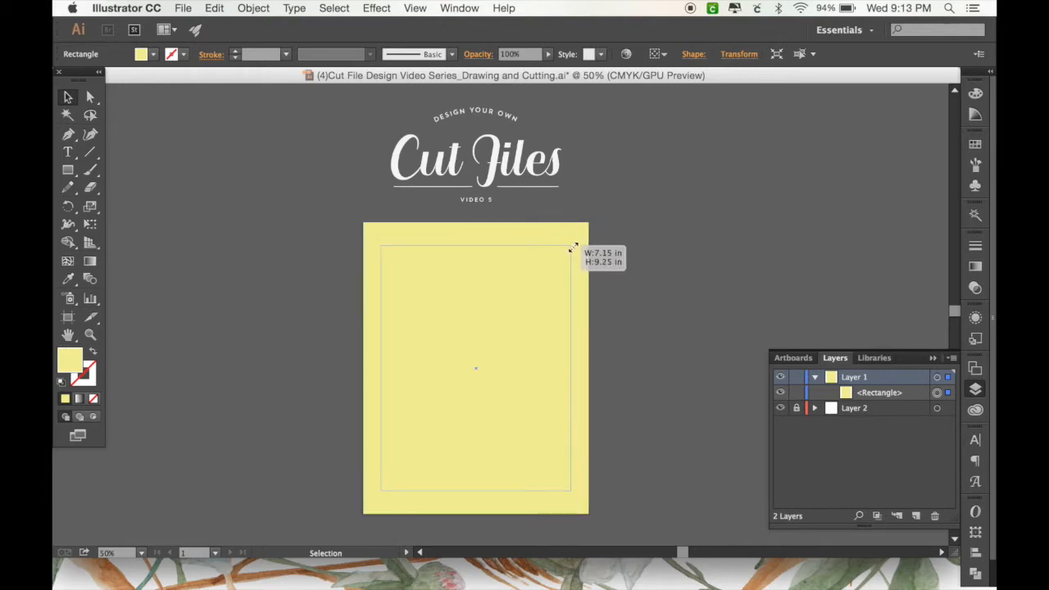
{"action": "left_click_drag", "start_coordinate": [574, 248], "coordinate": [566, 242]}
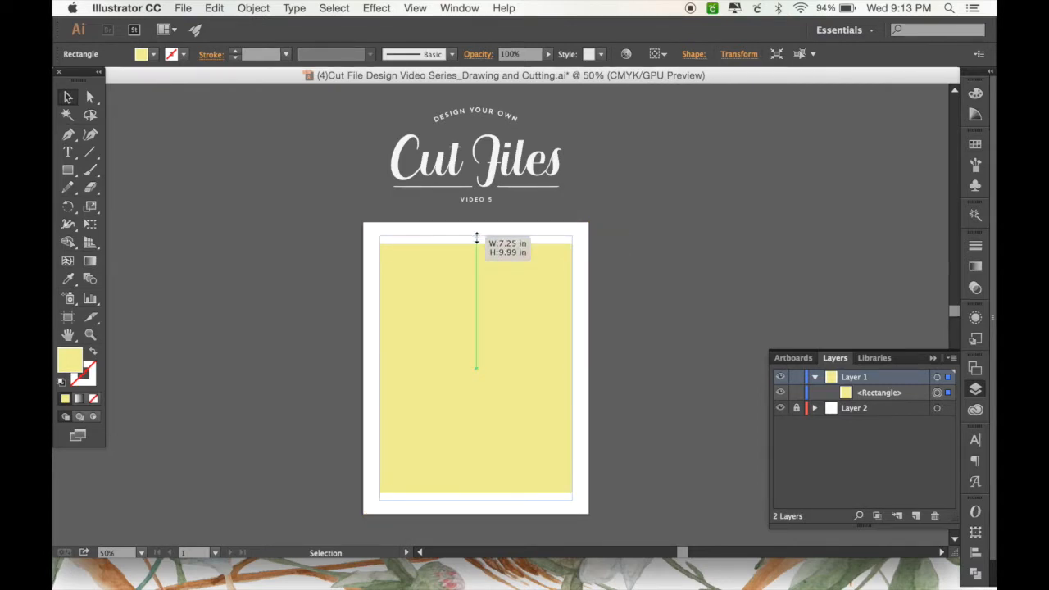
{"action": "left_click_drag", "start_coordinate": [476, 238], "coordinate": [476, 243]}
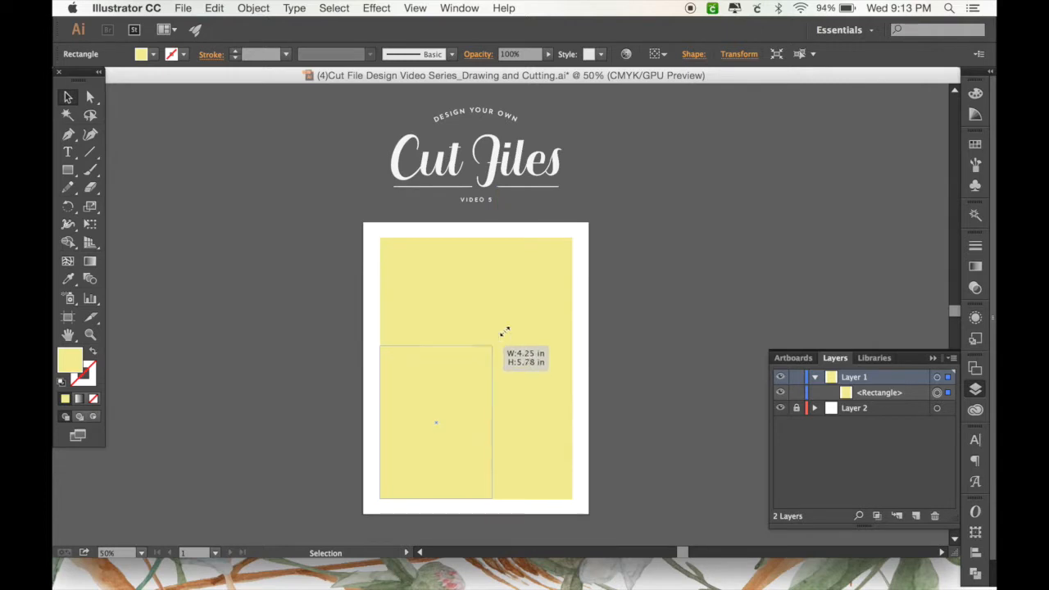
{"action": "left_click_drag", "start_coordinate": [505, 332], "coordinate": [492, 344]}
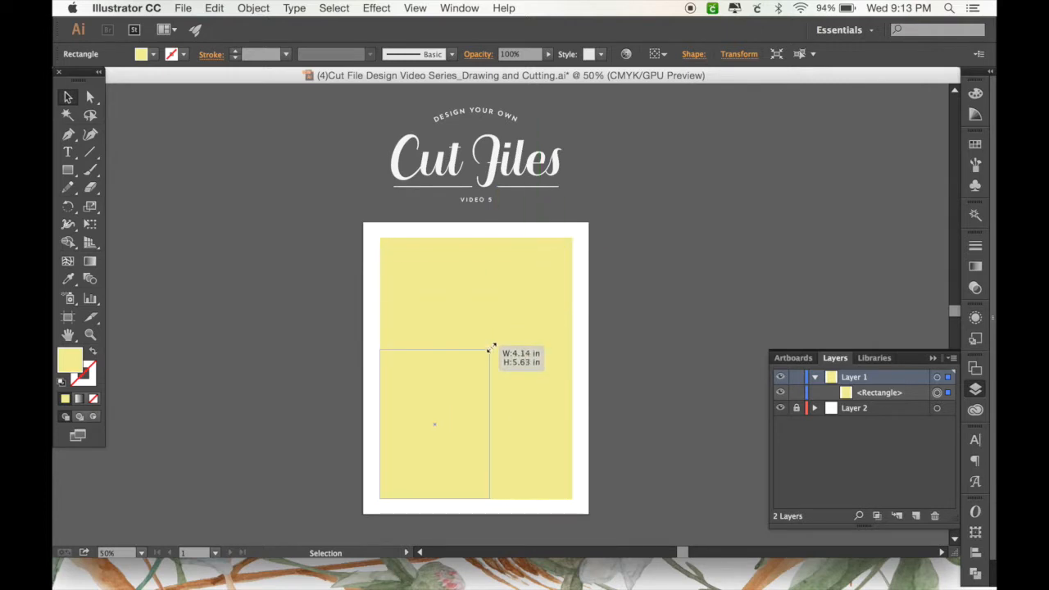
{"action": "left_click_drag", "start_coordinate": [492, 344], "coordinate": [443, 406]}
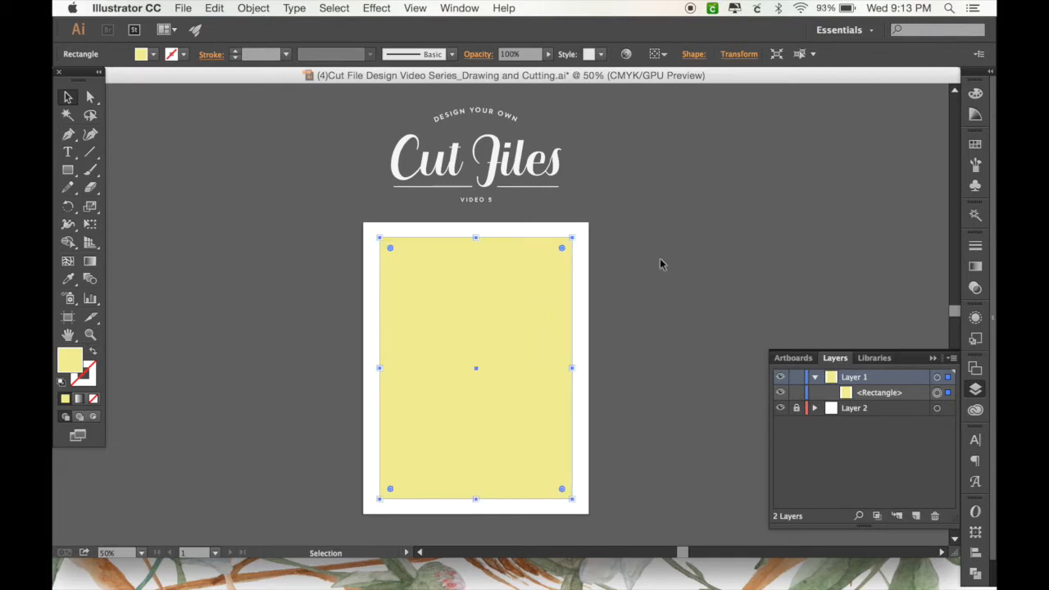
{"action": "left_click", "coordinate": [510, 300]}
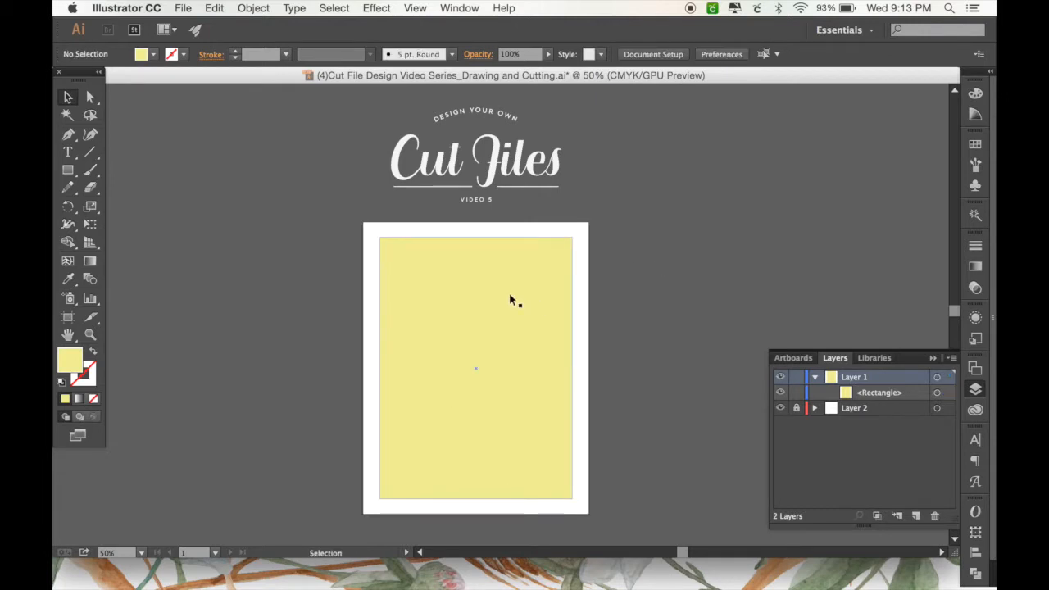
{"action": "left_click", "coordinate": [476, 369]}
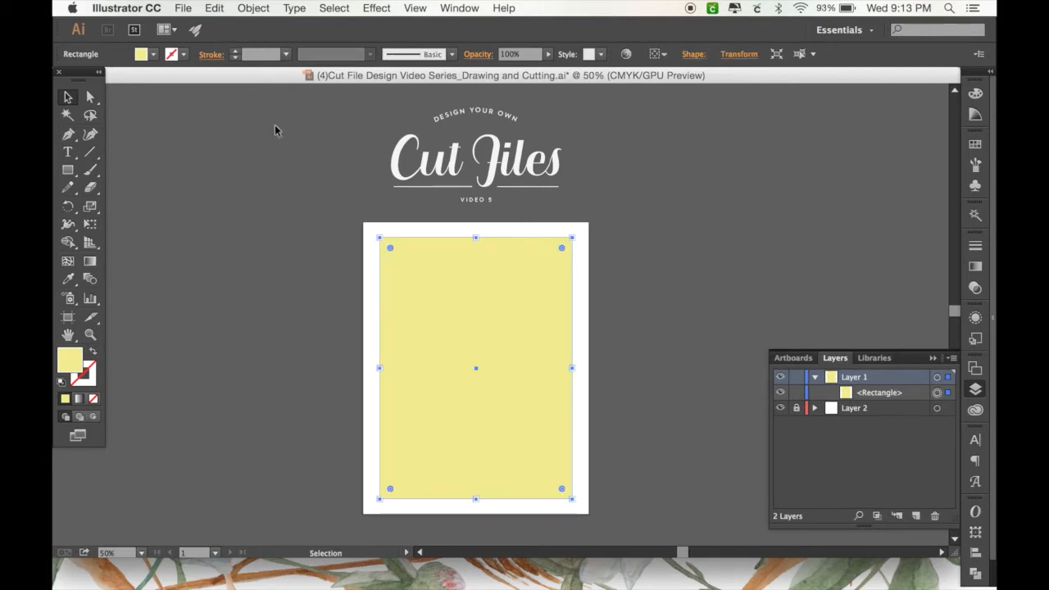
- Split the yellow rectangle into a 3-row, 2-column grid with 0 gutter
{"action": "left_click", "coordinate": [253, 7]}
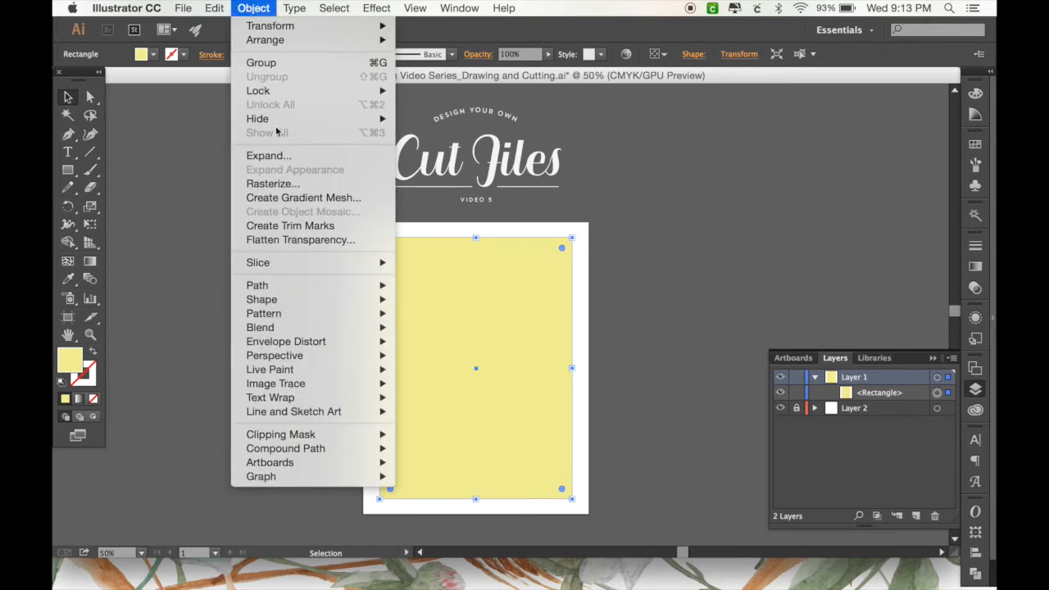
{"action": "mouse_move", "coordinate": [257, 285]}
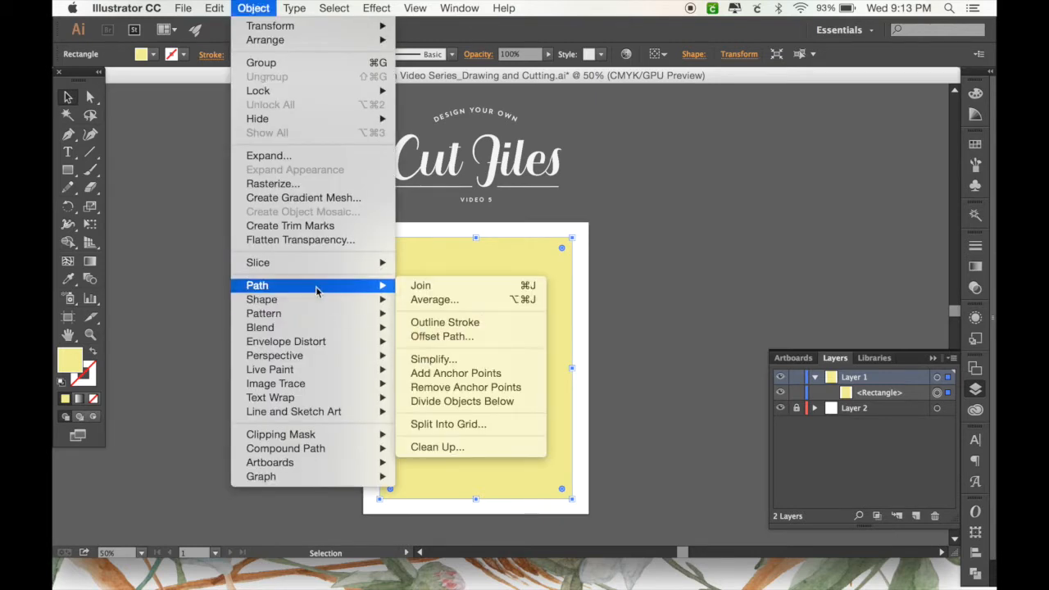
{"action": "mouse_move", "coordinate": [448, 424]}
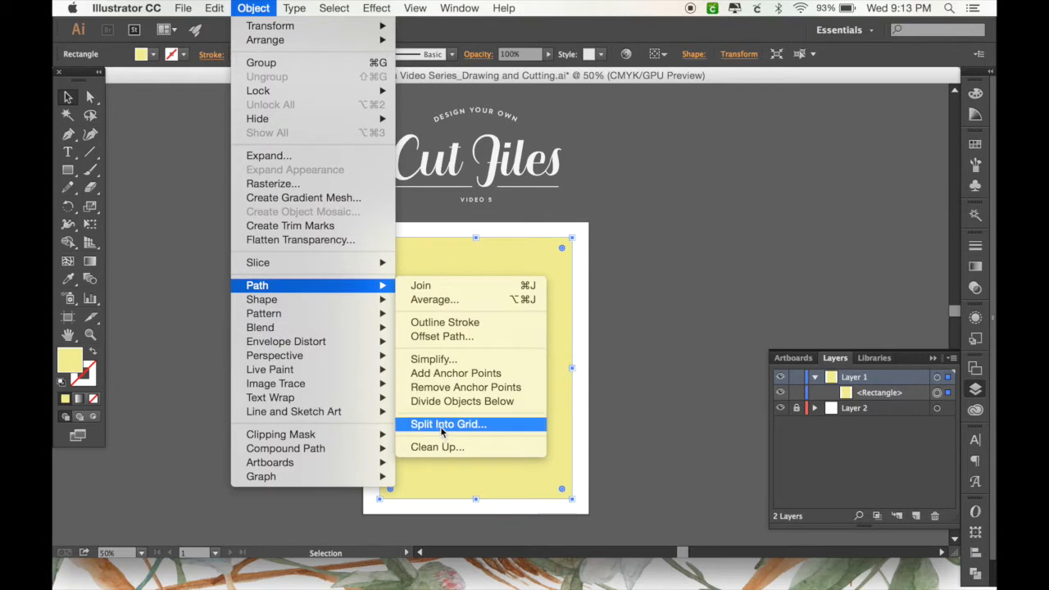
{"action": "left_click", "coordinate": [447, 424]}
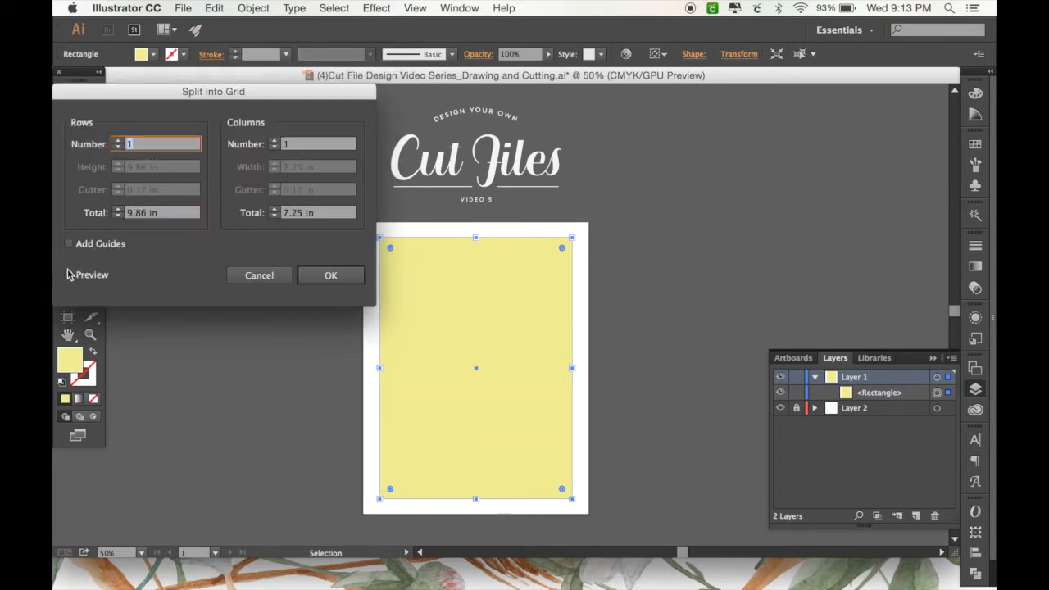
{"action": "left_click", "coordinate": [69, 275]}
{"action": "type", "text": "3"}
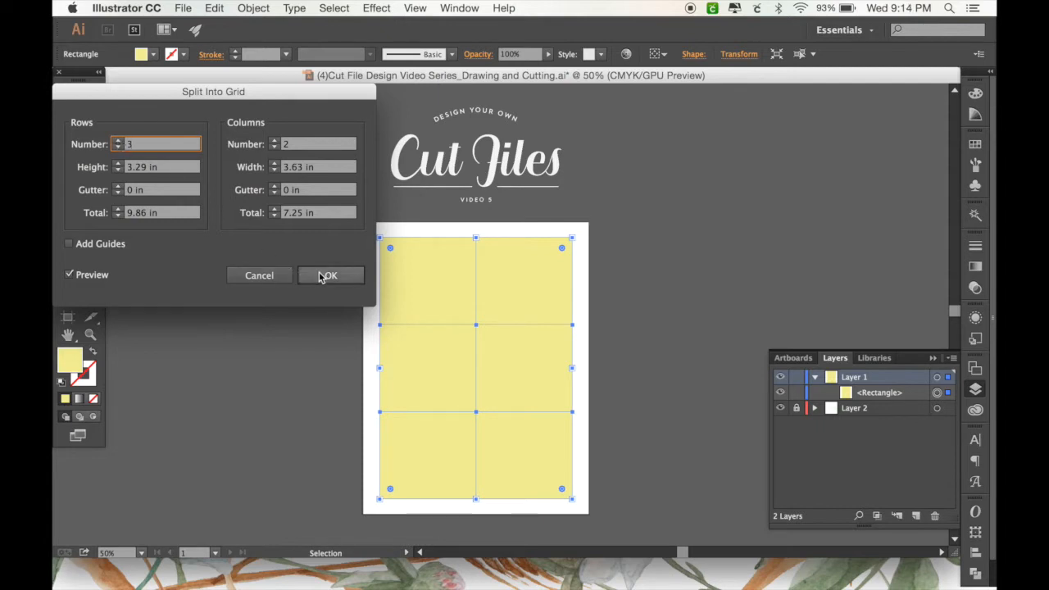
{"action": "left_click", "coordinate": [328, 275]}
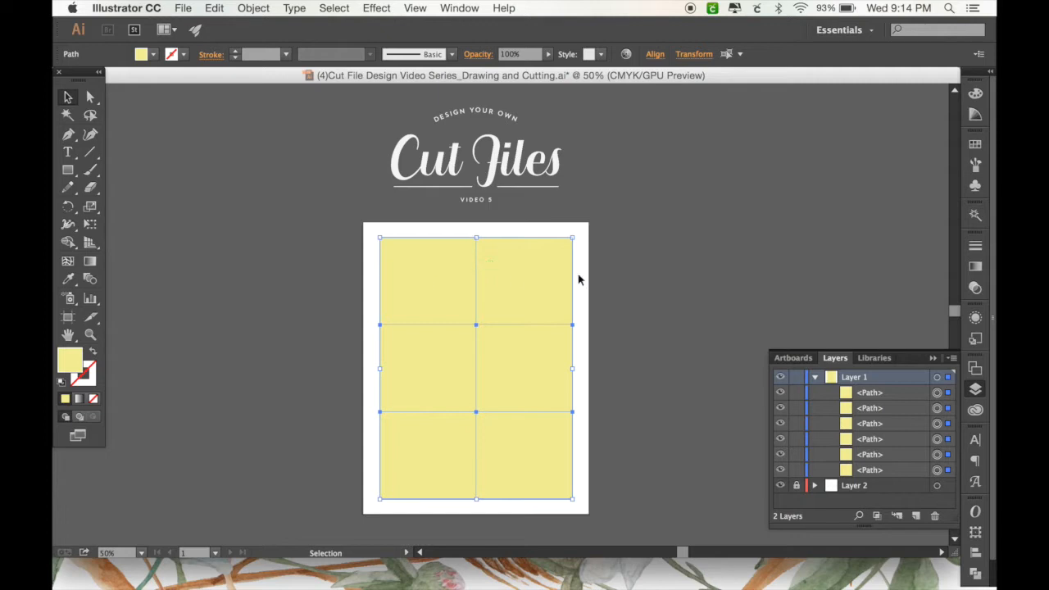
- Swap fill and stroke so the cards have no fill and a pale yellow outline
{"action": "left_click", "coordinate": [343, 256]}
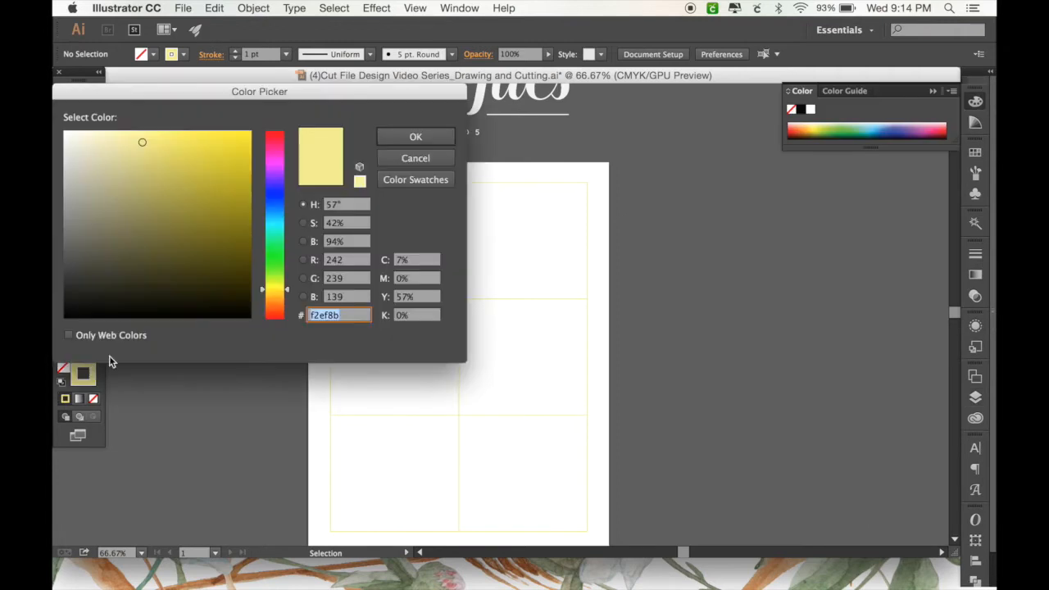
{"action": "left_click", "coordinate": [90, 246]}
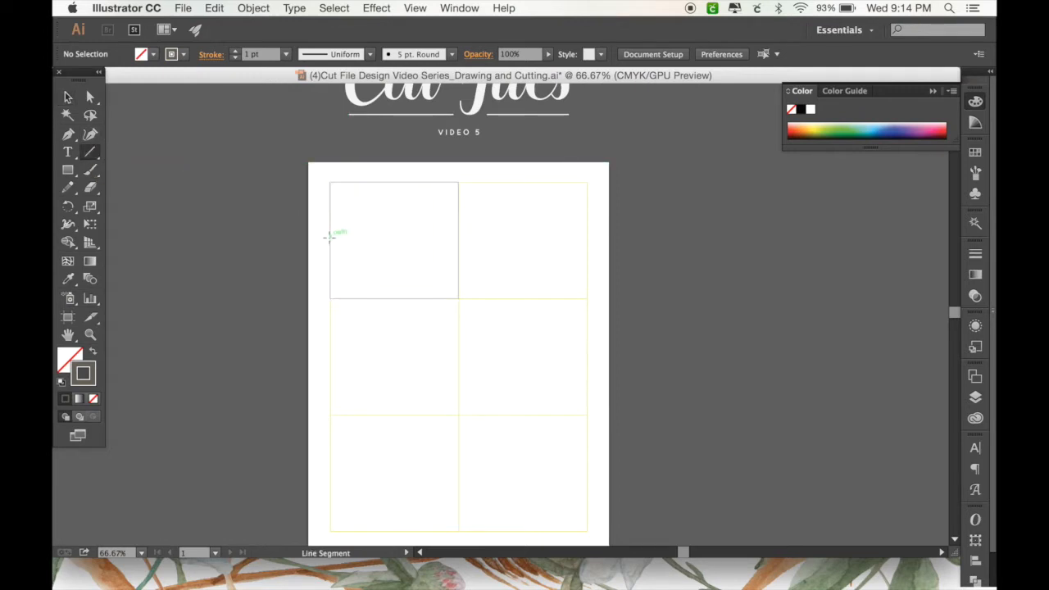
- Draw a horizontal score line across the top cards and duplicate it down to the page middle
{"action": "left_click_drag", "start_coordinate": [330, 240], "coordinate": [393, 239]}
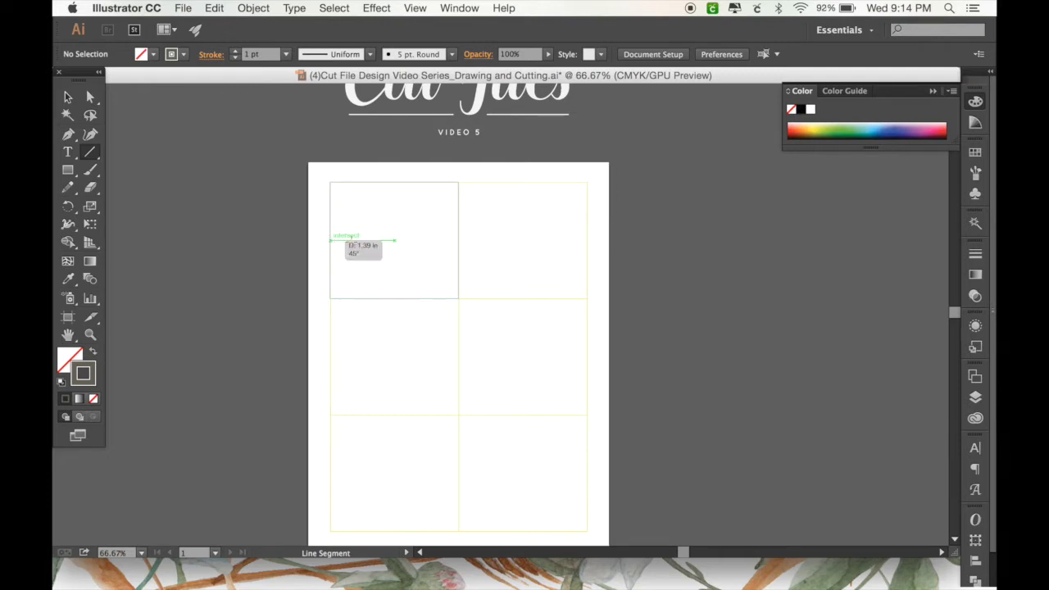
{"action": "left_click_drag", "start_coordinate": [332, 241], "coordinate": [586, 240]}
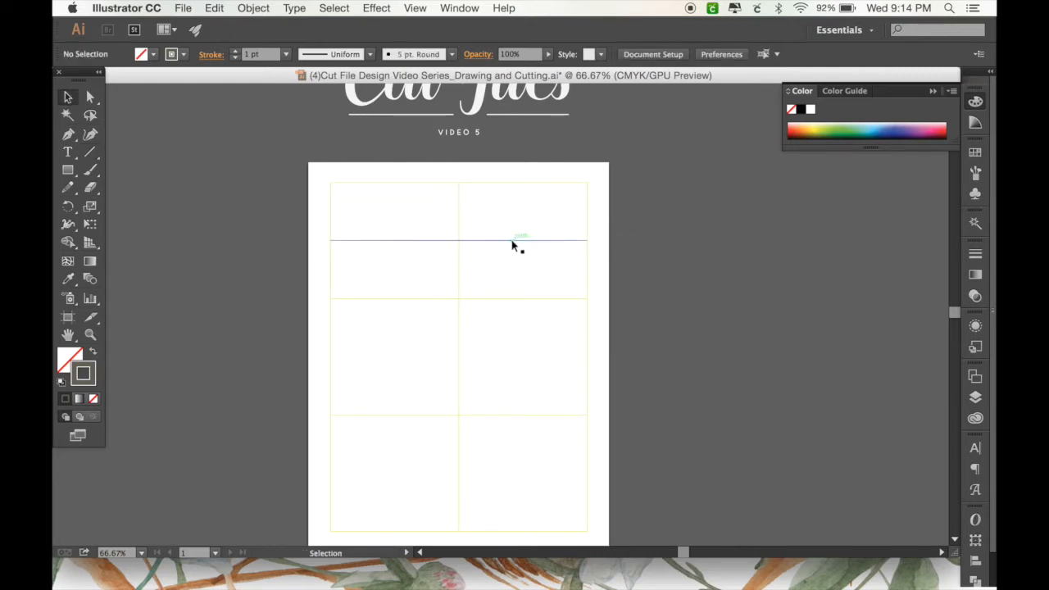
{"action": "mouse_move", "coordinate": [420, 246]}
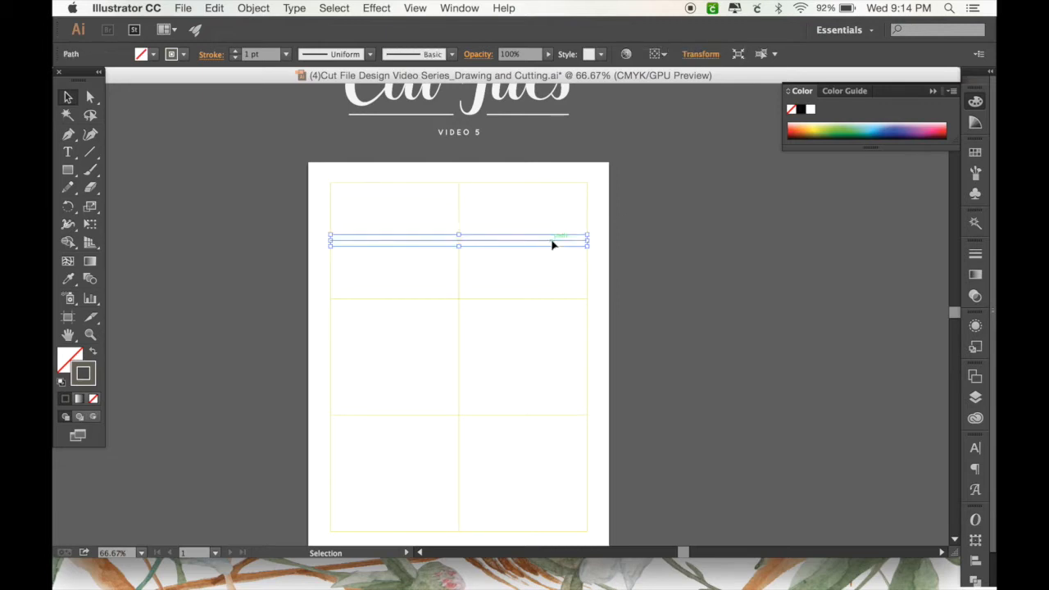
{"action": "left_click_drag", "start_coordinate": [558, 244], "coordinate": [549, 362]}
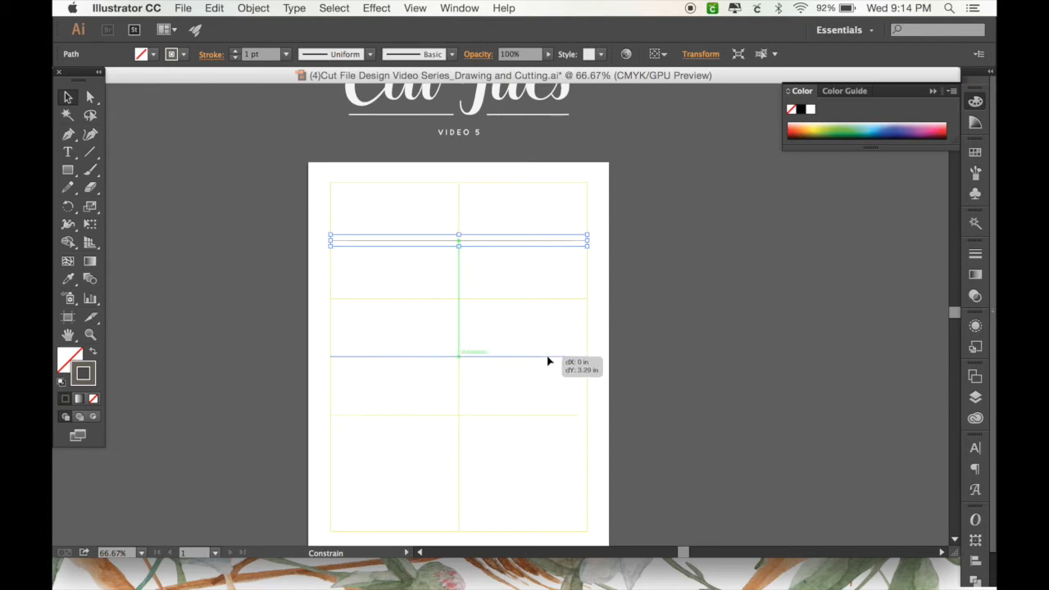
{"action": "left_click_drag", "start_coordinate": [459, 241], "coordinate": [459, 356]}
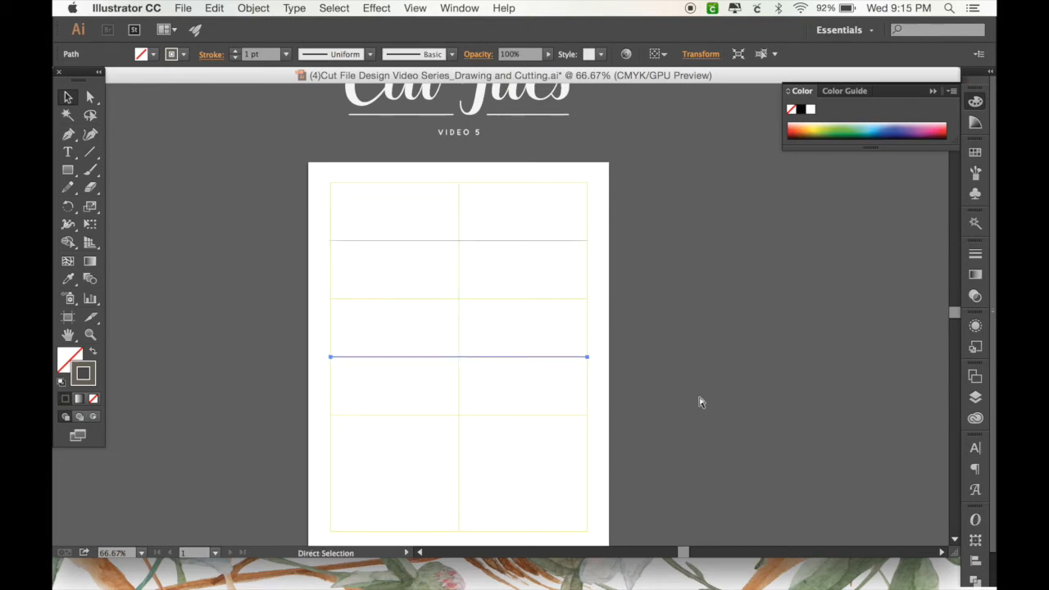
{"action": "left_click", "coordinate": [701, 402]}
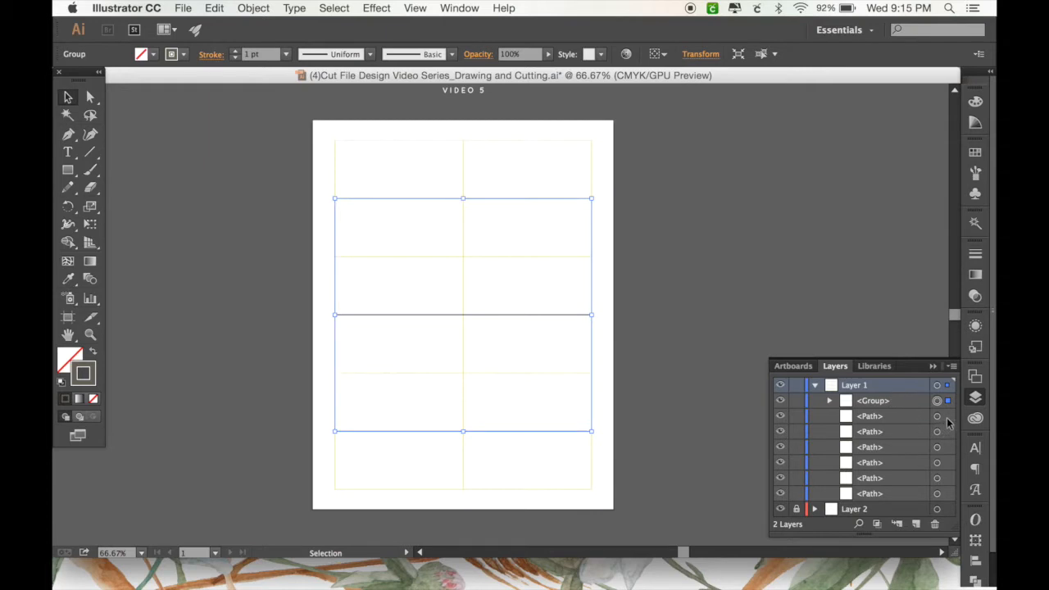
- Group the six loose card outlines into a second group on Layer 1
{"action": "left_click", "coordinate": [280, 175]}
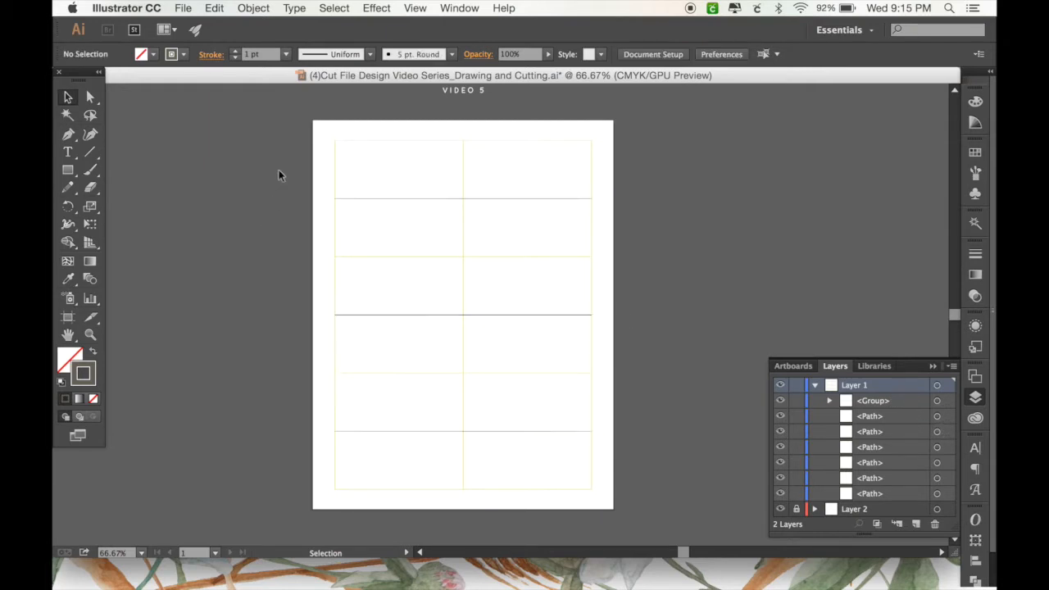
{"action": "left_click", "coordinate": [426, 318]}
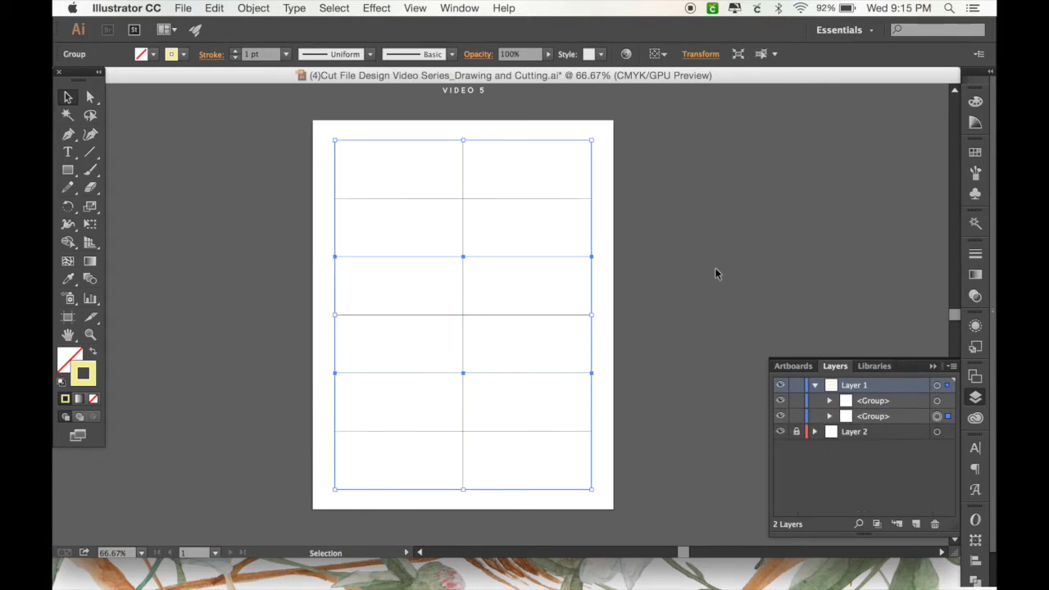
{"action": "mouse_move", "coordinate": [673, 290]}
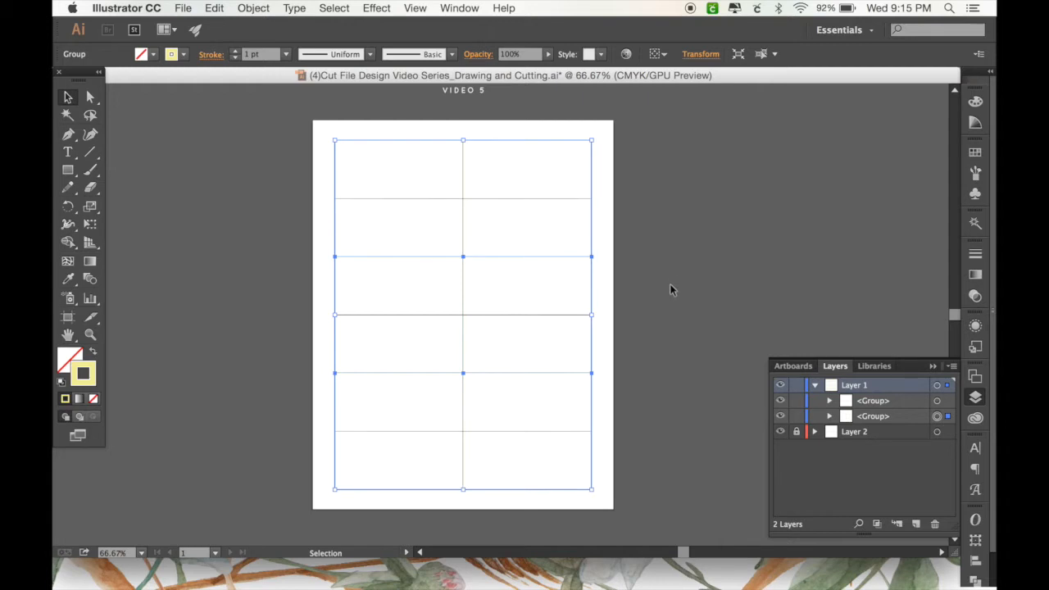
{"action": "left_click", "coordinate": [262, 189]}
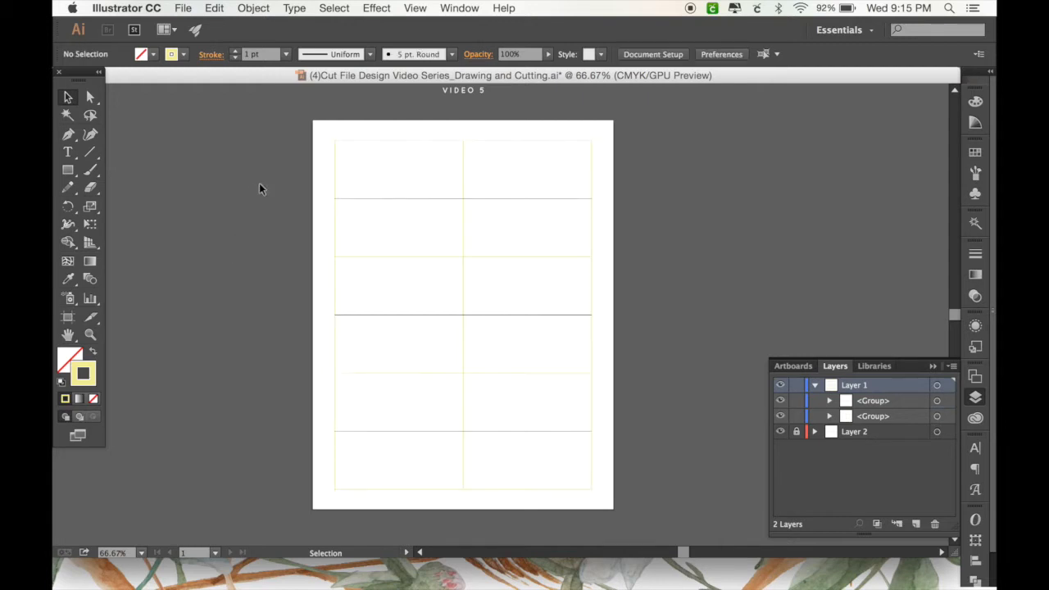
{"action": "mouse_move", "coordinate": [440, 342]}
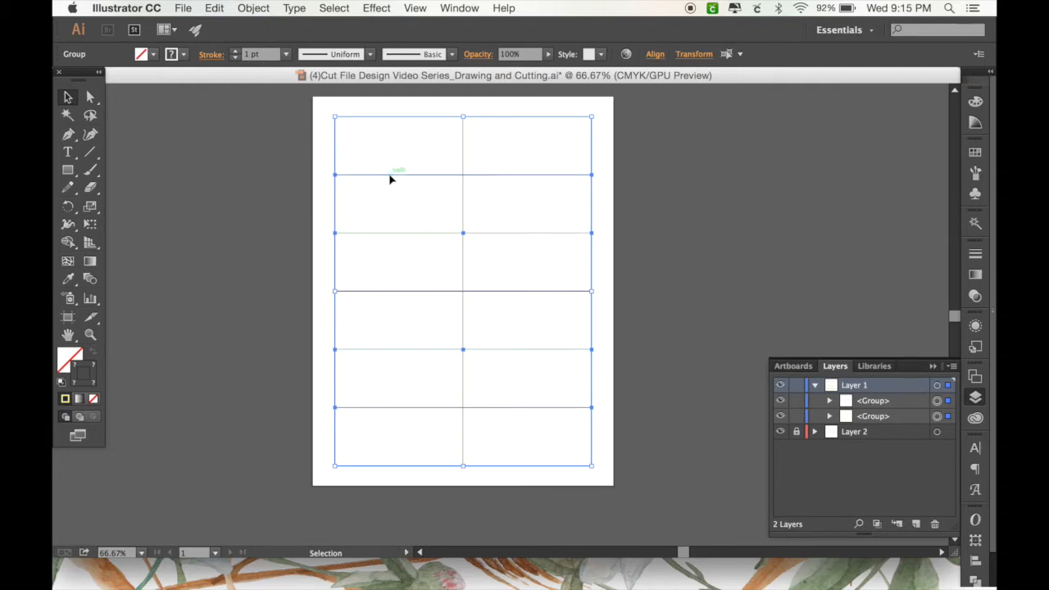
{"action": "mouse_move", "coordinate": [470, 194]}
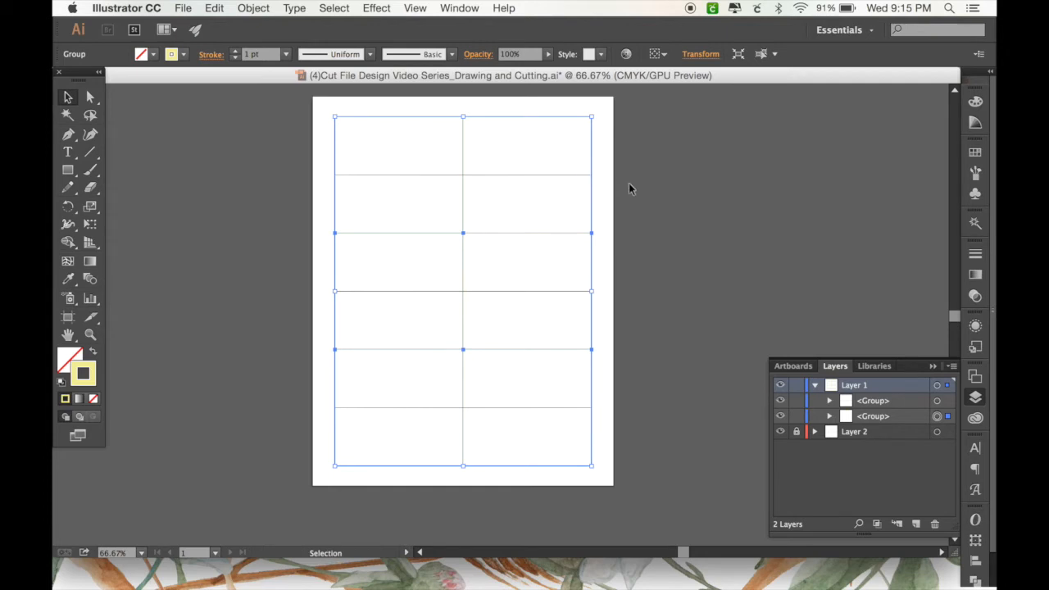
{"action": "mouse_move", "coordinate": [639, 147]}
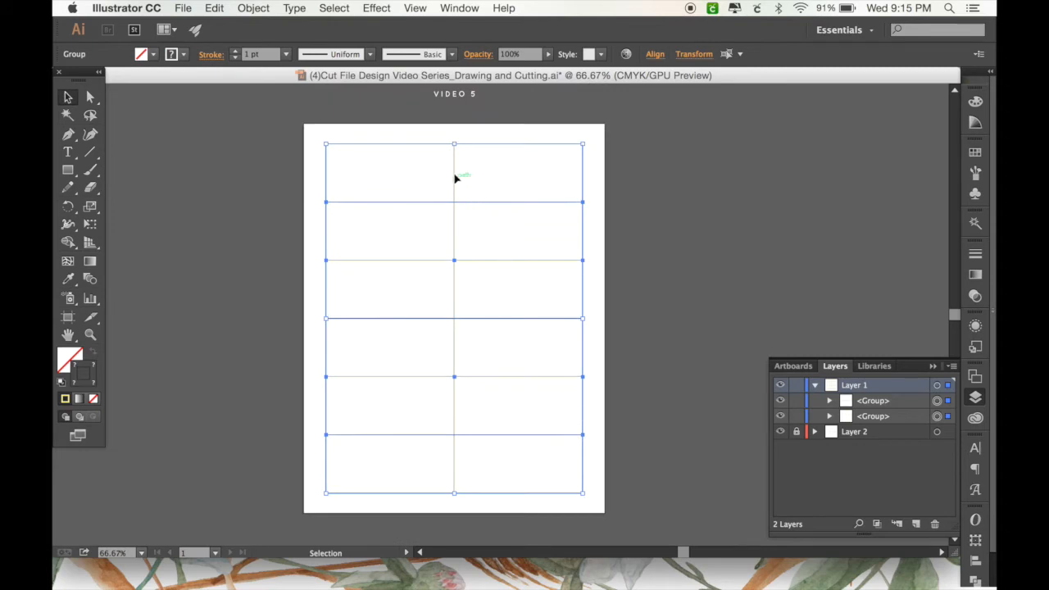
{"action": "left_click", "coordinate": [525, 331]}
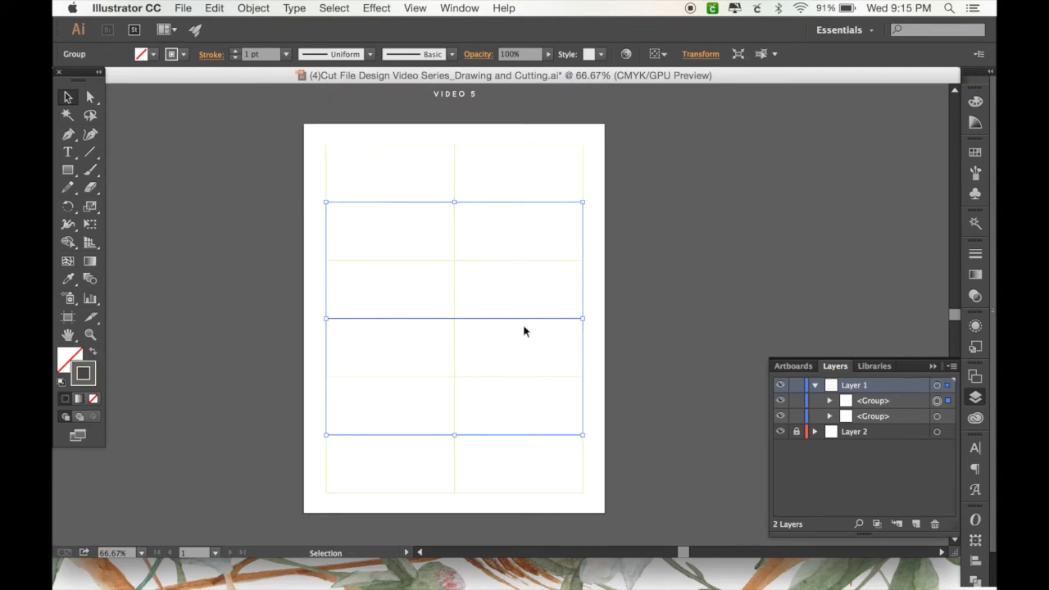
{"action": "mouse_move", "coordinate": [647, 244]}
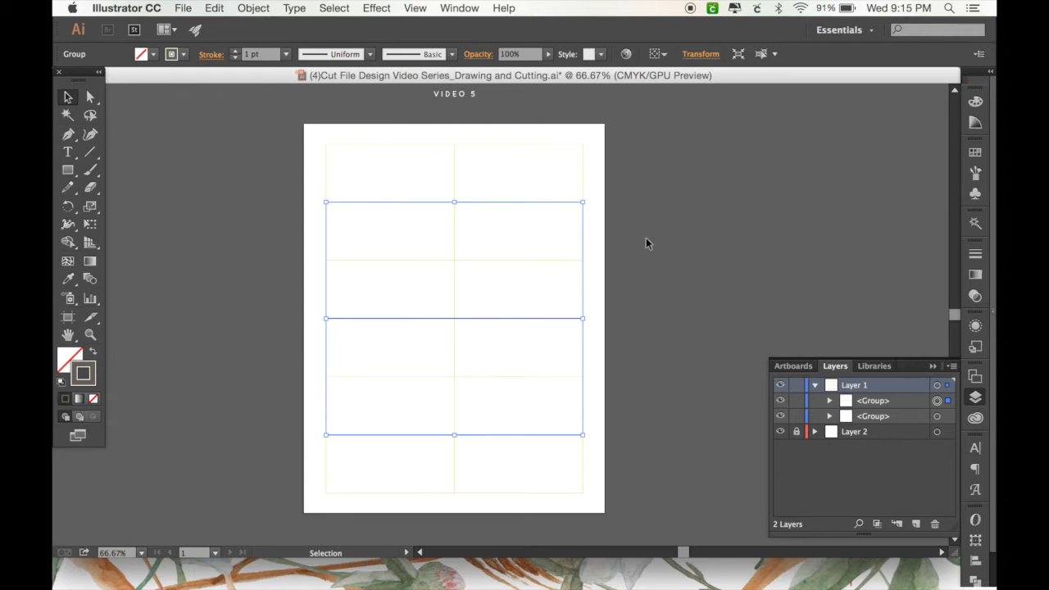
- Start a Save As for the place-card design
{"action": "left_click", "coordinate": [646, 243]}
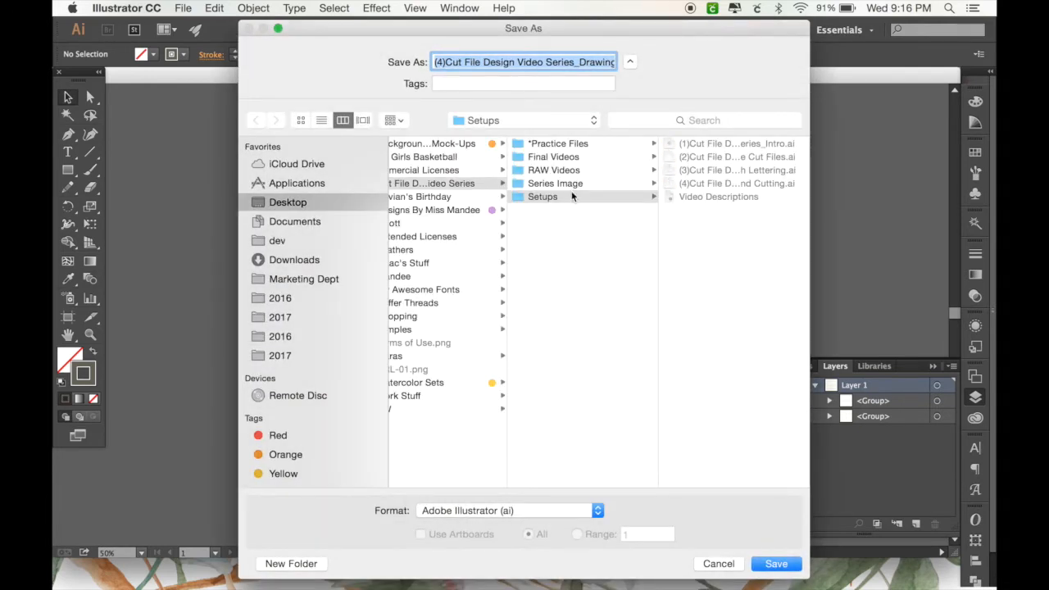
- Choose the Practice Files folder and name the file Place Cards
{"action": "left_click", "coordinate": [557, 143]}
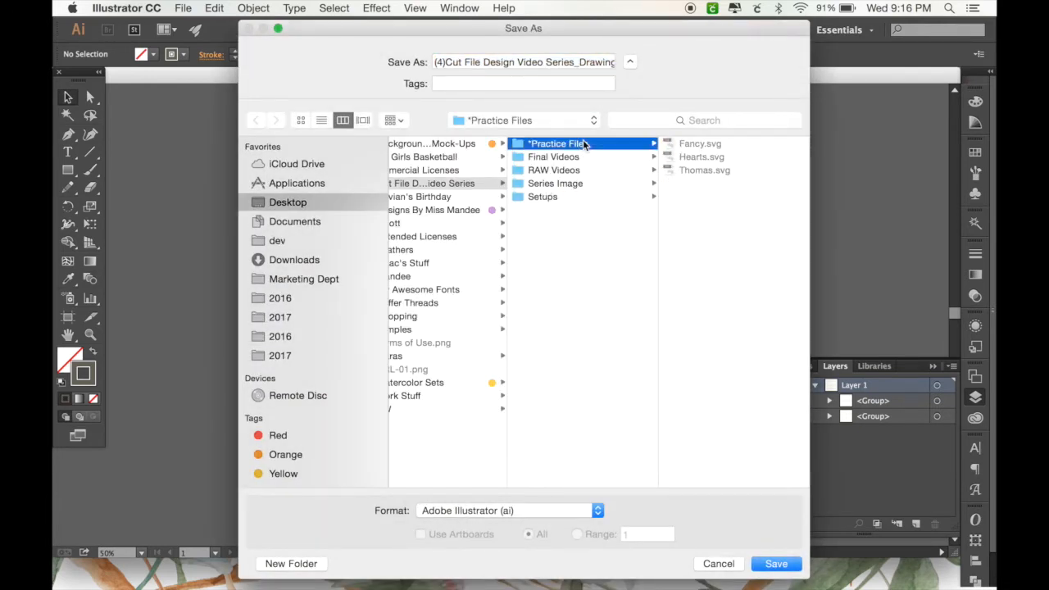
{"action": "mouse_move", "coordinate": [768, 70]}
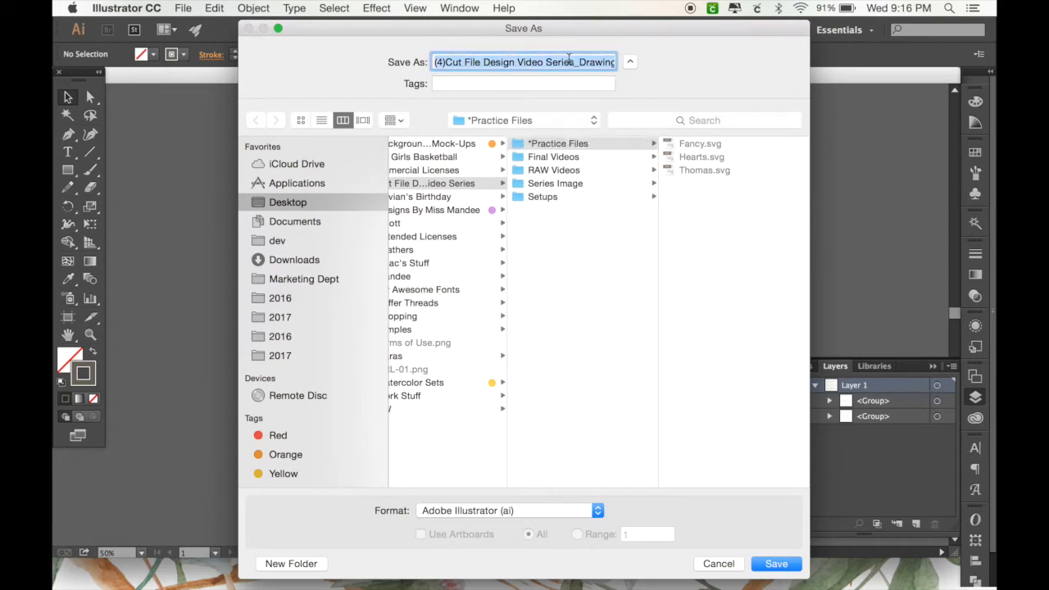
{"action": "type", "text": "Place Car"}
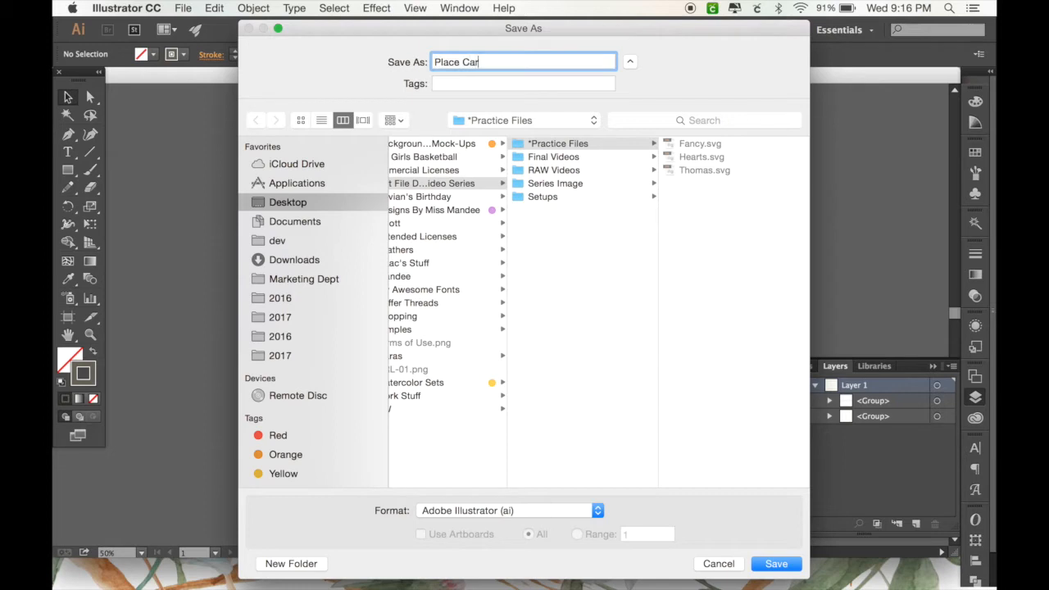
{"action": "left_click", "coordinate": [509, 509]}
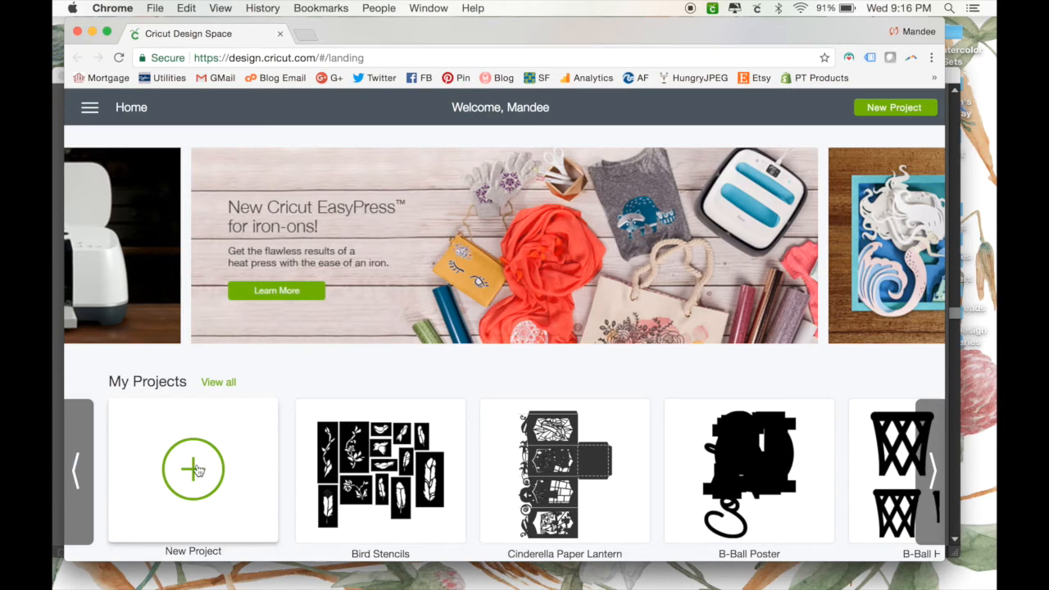
- Start a new Cricut project and browse the image upload to the Practice Files folder
{"action": "left_click", "coordinate": [193, 469]}
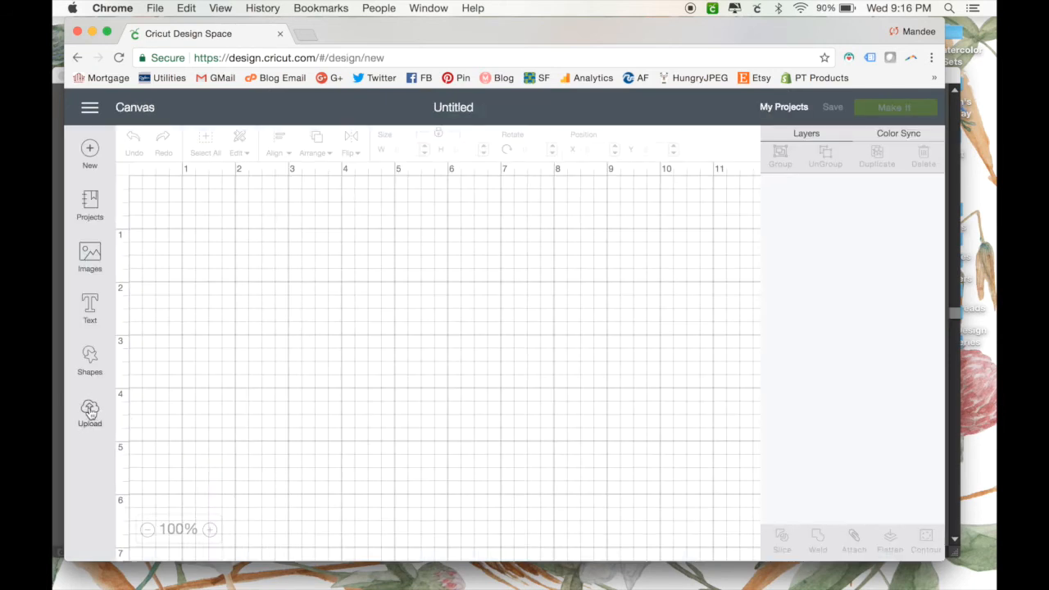
{"action": "left_click", "coordinate": [89, 413]}
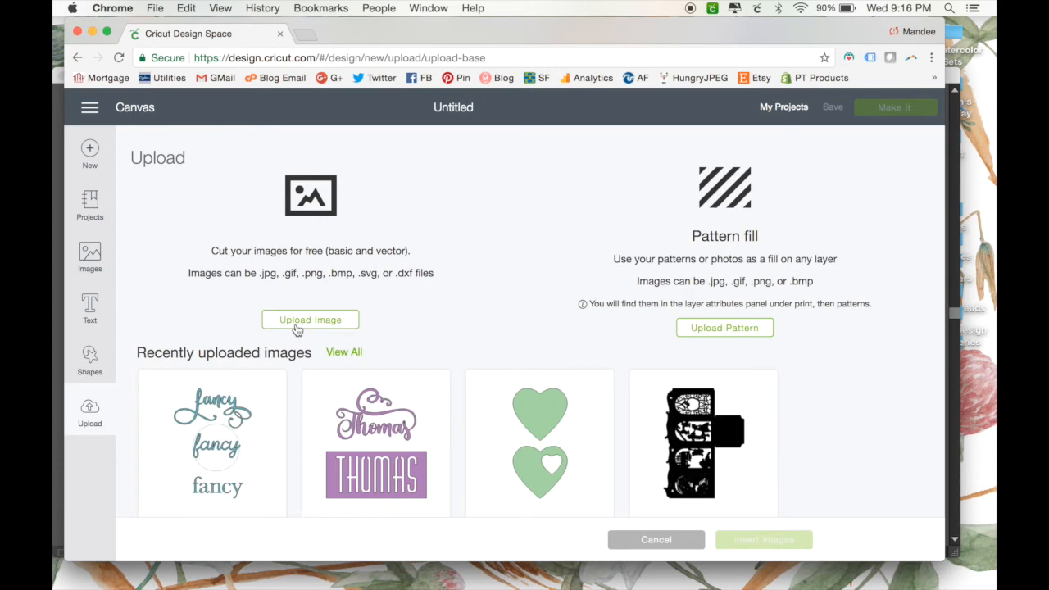
{"action": "left_click", "coordinate": [310, 320]}
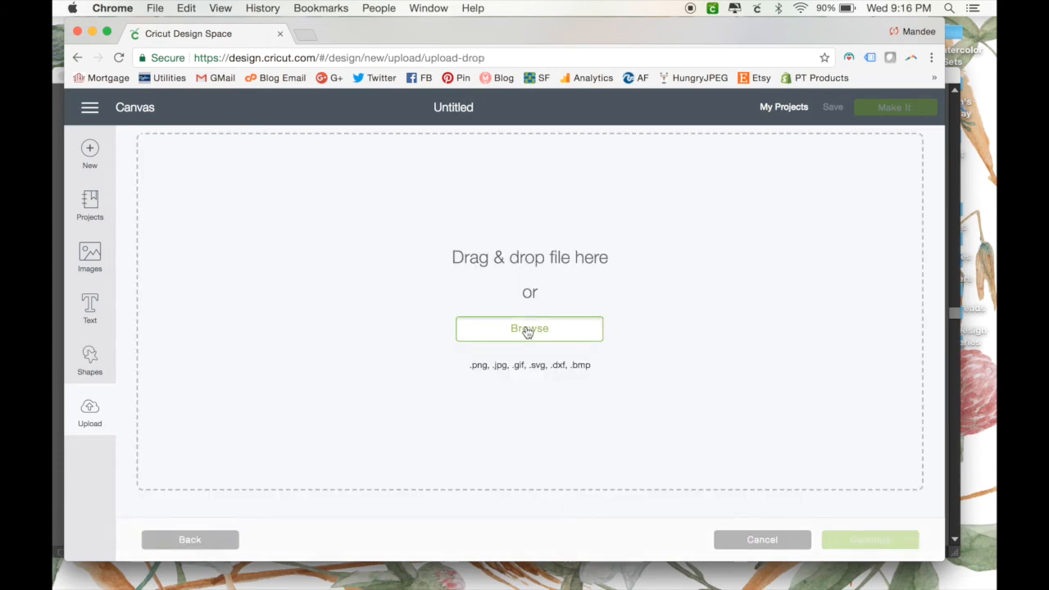
{"action": "left_click", "coordinate": [530, 328]}
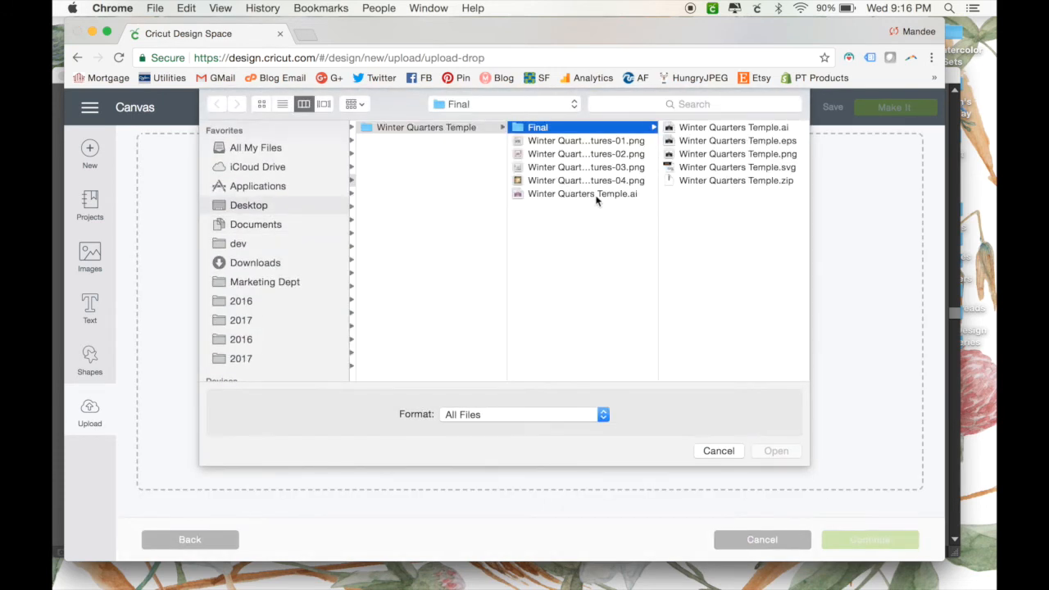
{"action": "left_click", "coordinate": [248, 205]}
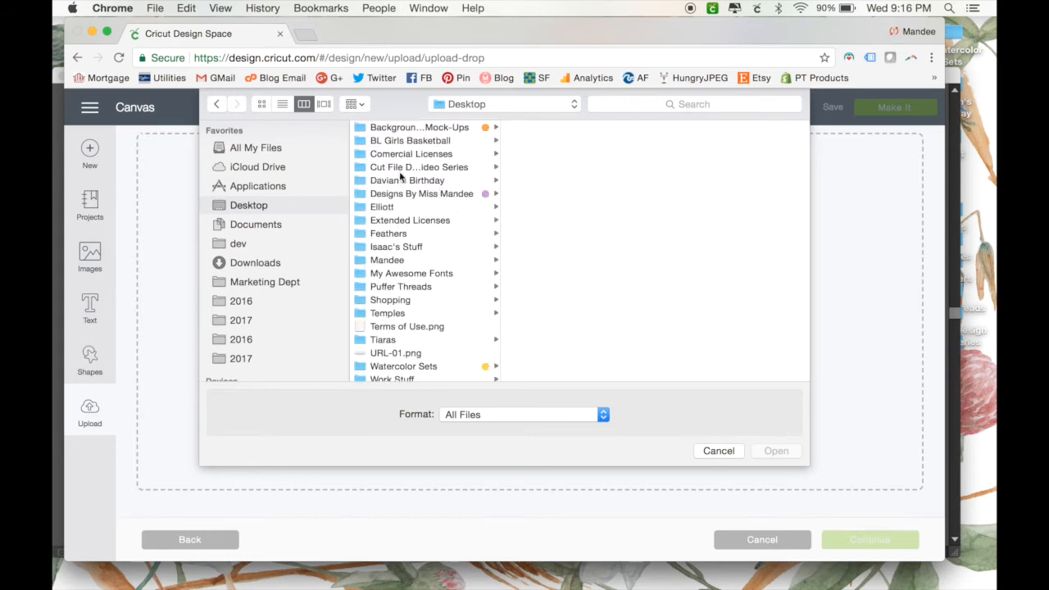
{"action": "left_click", "coordinate": [419, 166]}
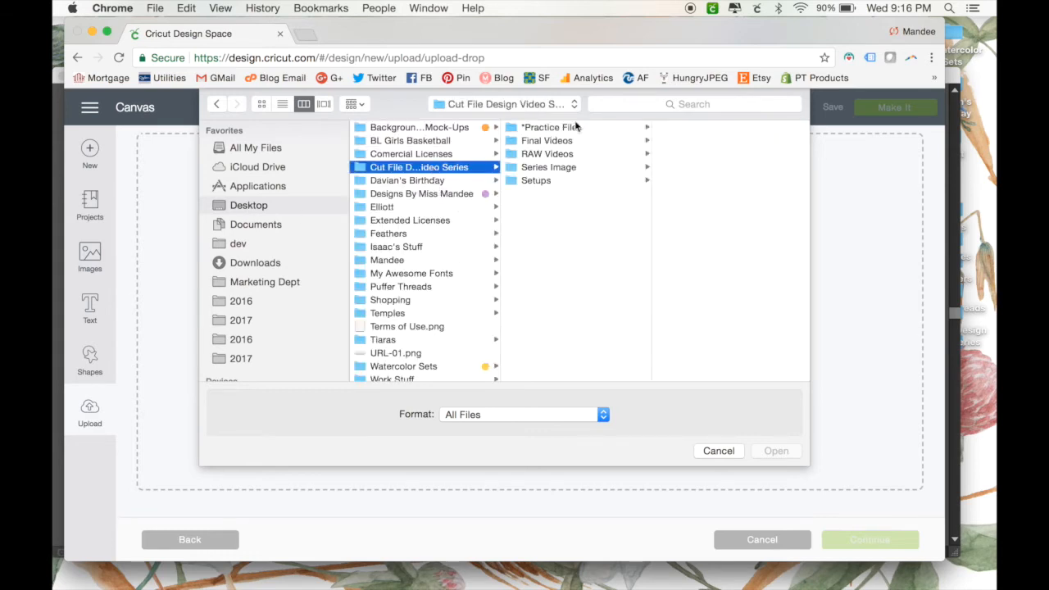
{"action": "left_click", "coordinate": [551, 127]}
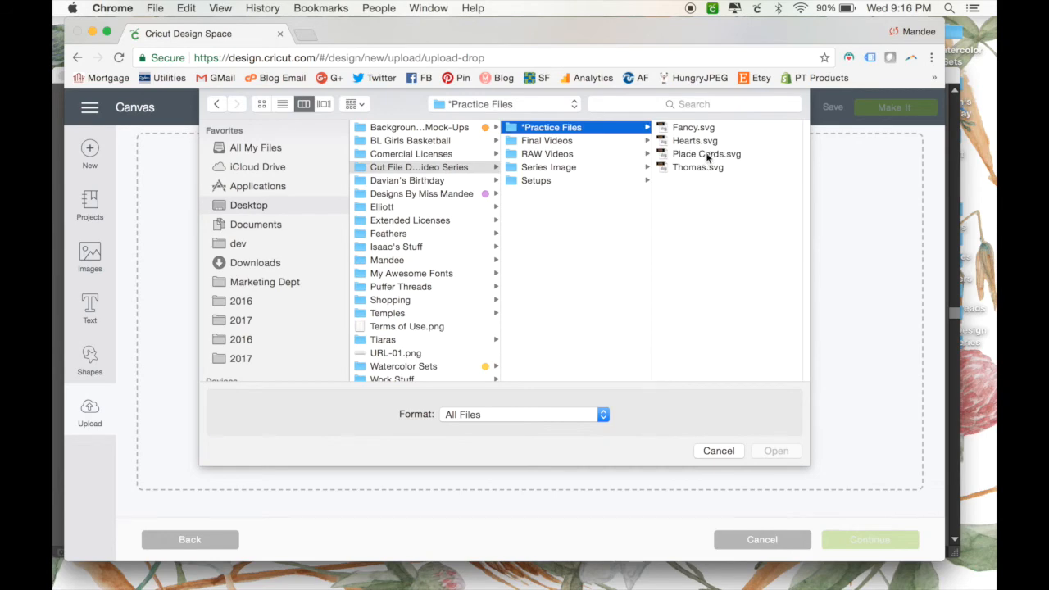
- Upload Place Cards.svg, save it, and insert it onto the canvas
{"action": "left_click", "coordinate": [707, 154]}
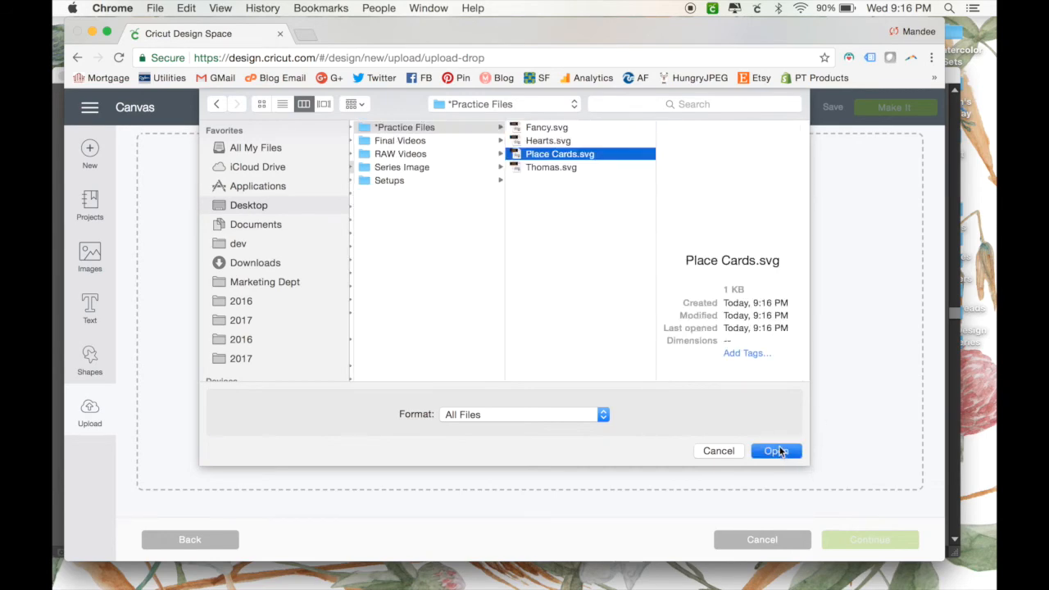
{"action": "left_click", "coordinate": [775, 451]}
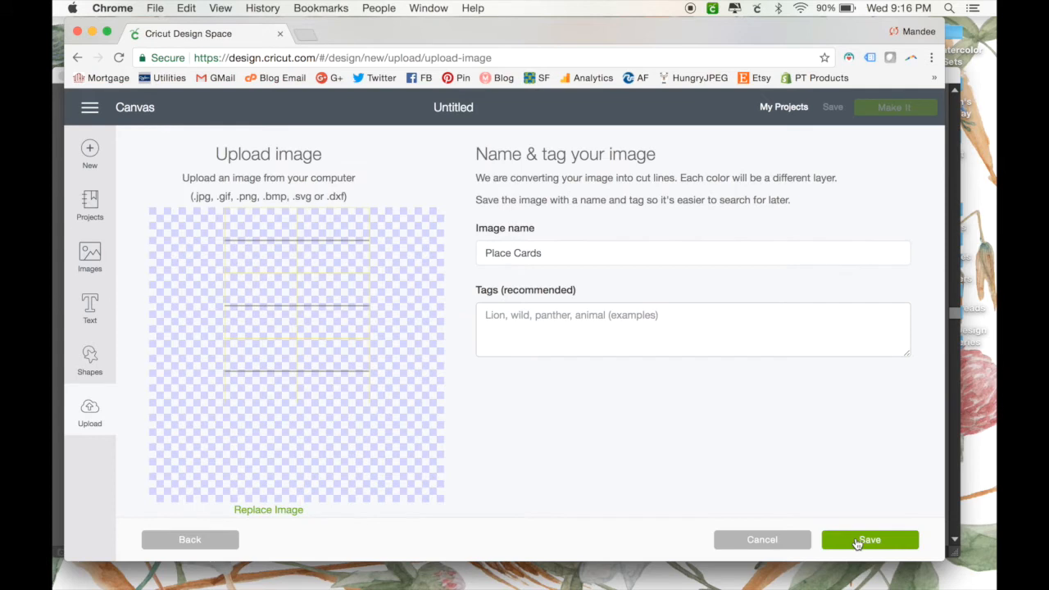
{"action": "left_click", "coordinate": [869, 539]}
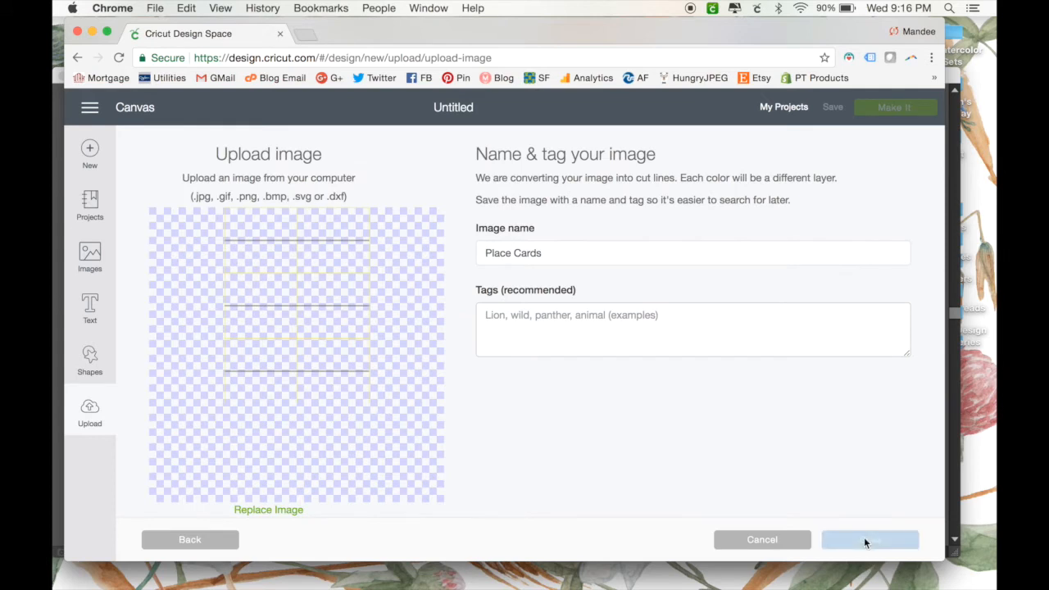
{"action": "left_click", "coordinate": [869, 539]}
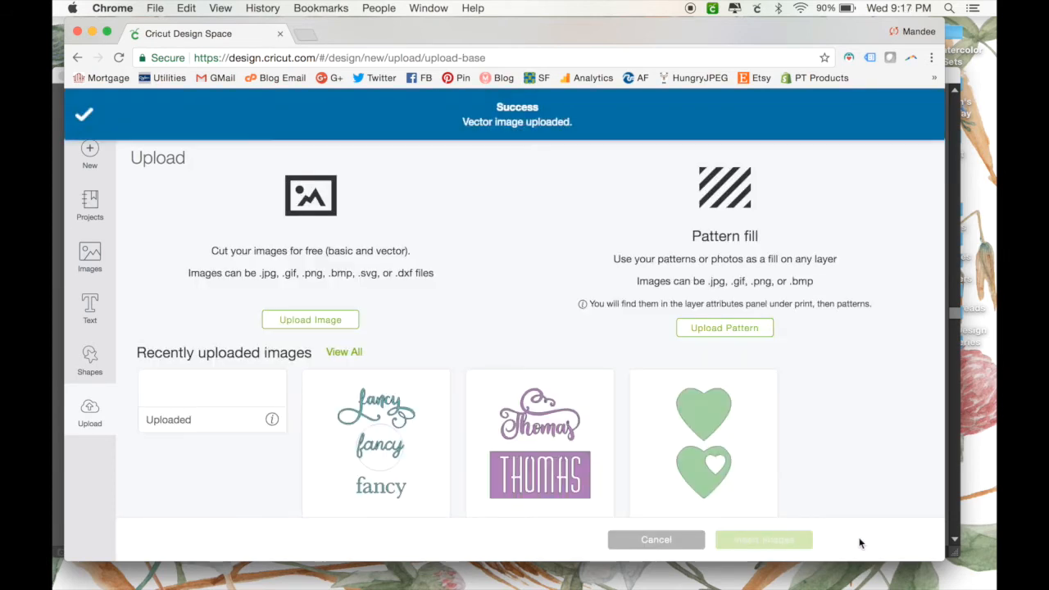
{"action": "left_click", "coordinate": [212, 443]}
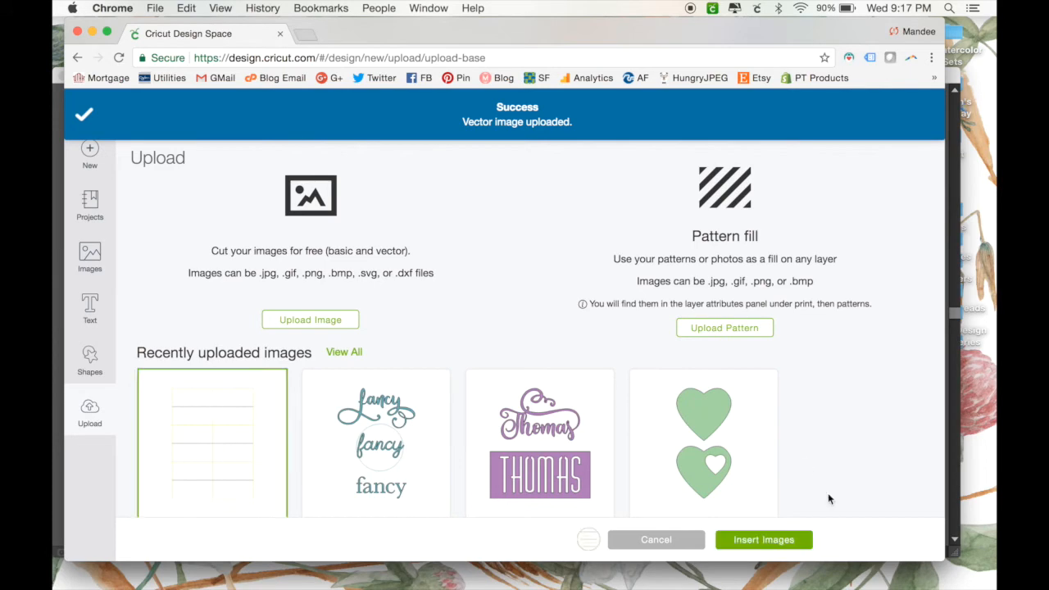
{"action": "left_click", "coordinate": [763, 539]}
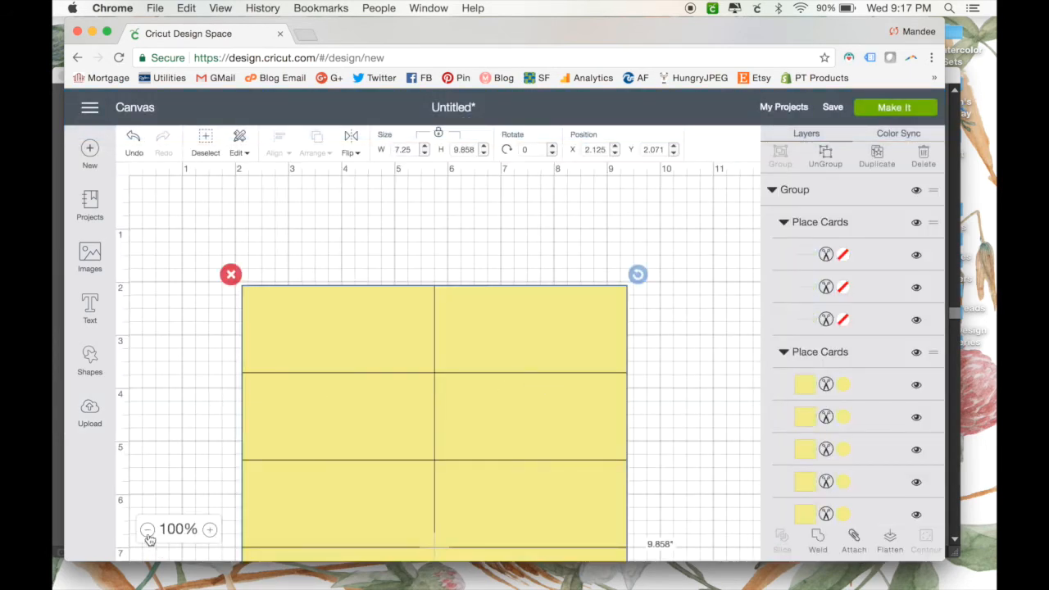
- Zoom out to 50% and switch the fold line layers from Cut to Score
{"action": "left_click", "coordinate": [148, 530]}
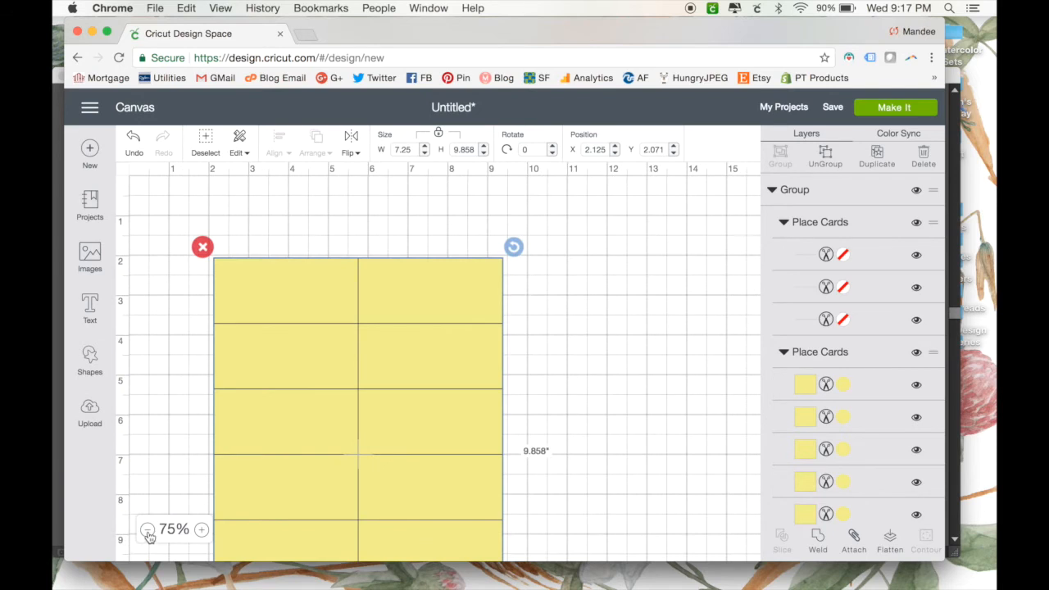
{"action": "left_click", "coordinate": [147, 530]}
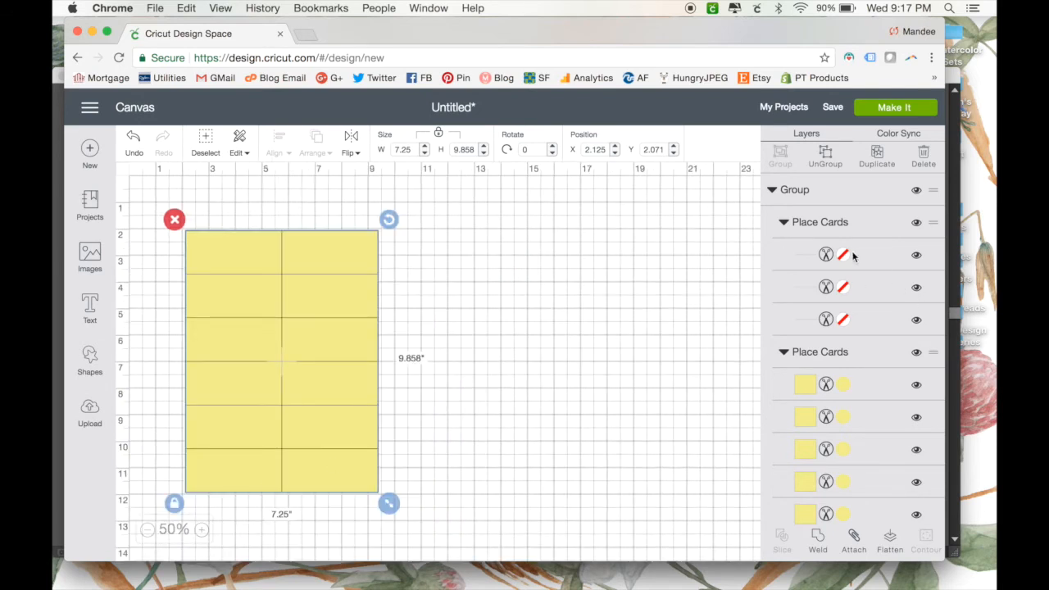
{"action": "mouse_move", "coordinate": [824, 392]}
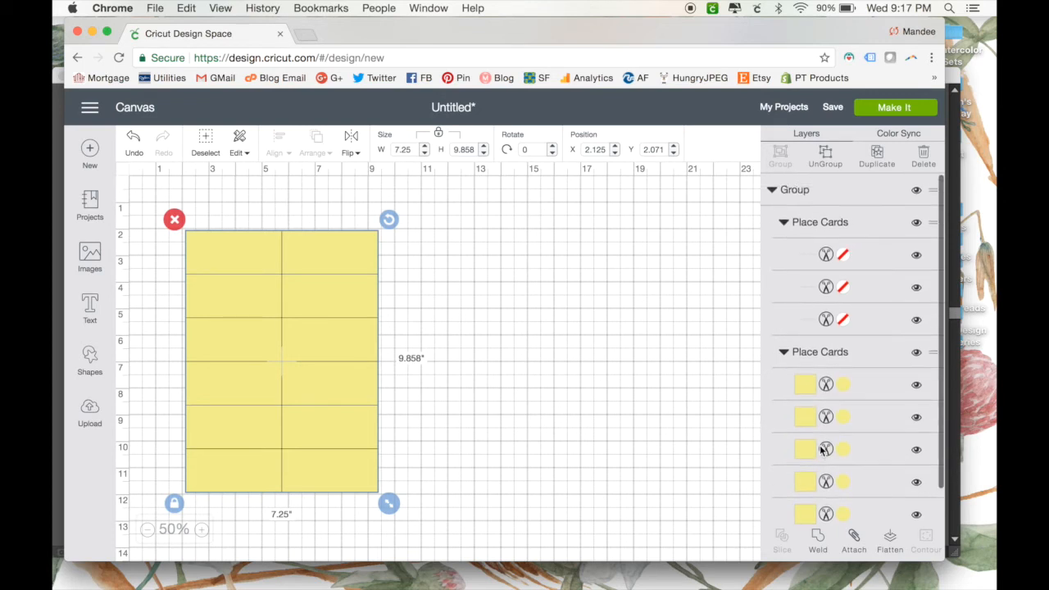
{"action": "mouse_move", "coordinate": [638, 414]}
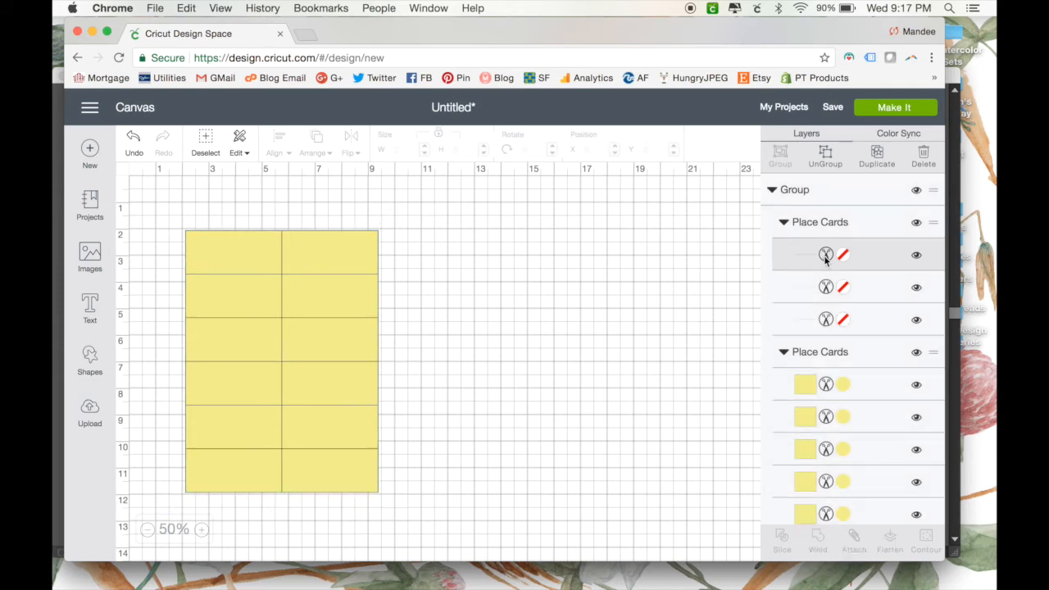
{"action": "left_click", "coordinate": [827, 254]}
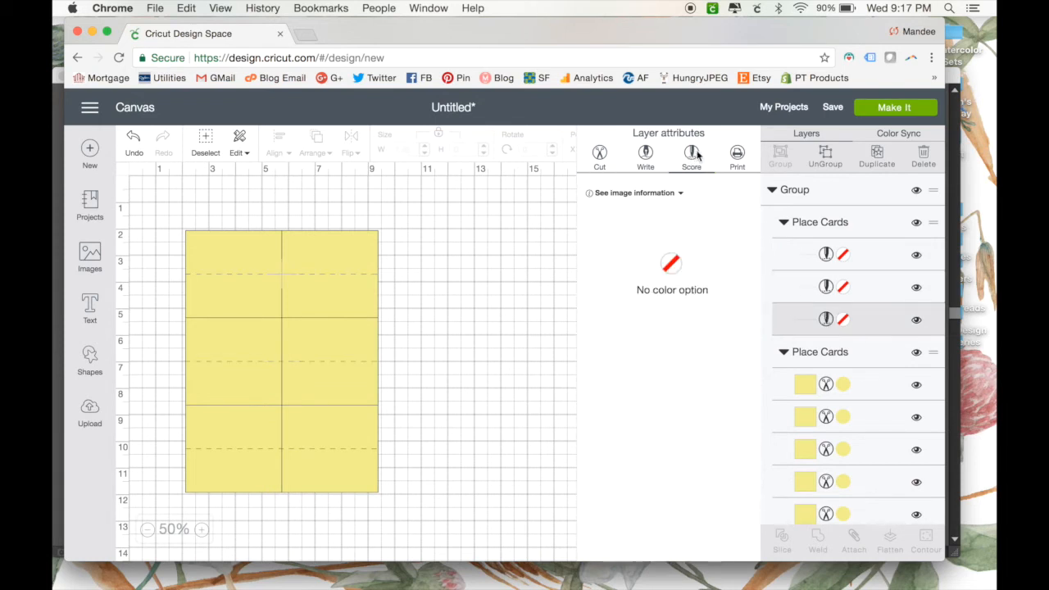
{"action": "mouse_move", "coordinate": [826, 385]}
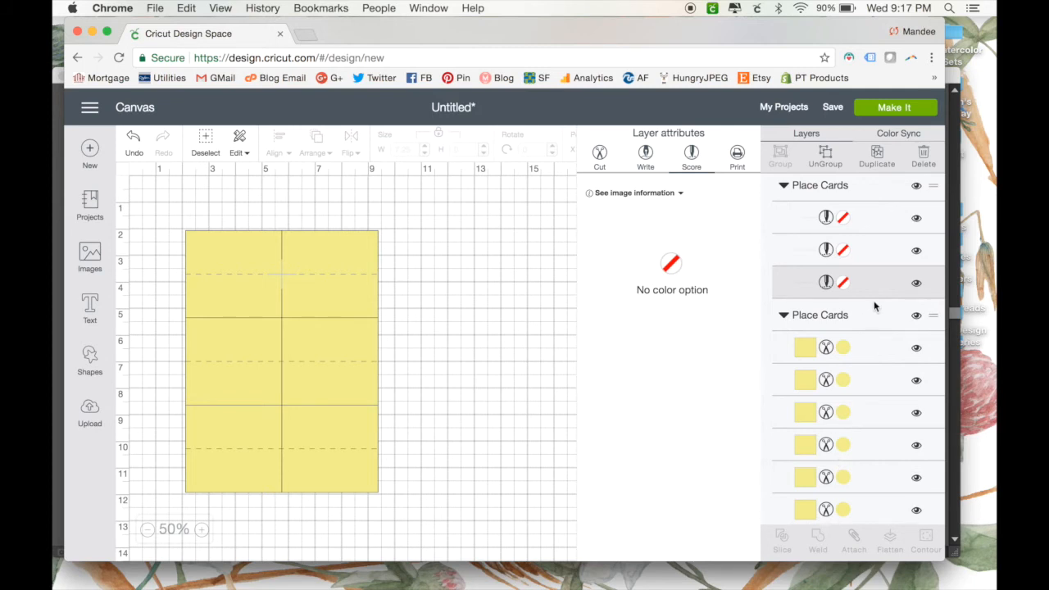
{"action": "mouse_move", "coordinate": [882, 209]}
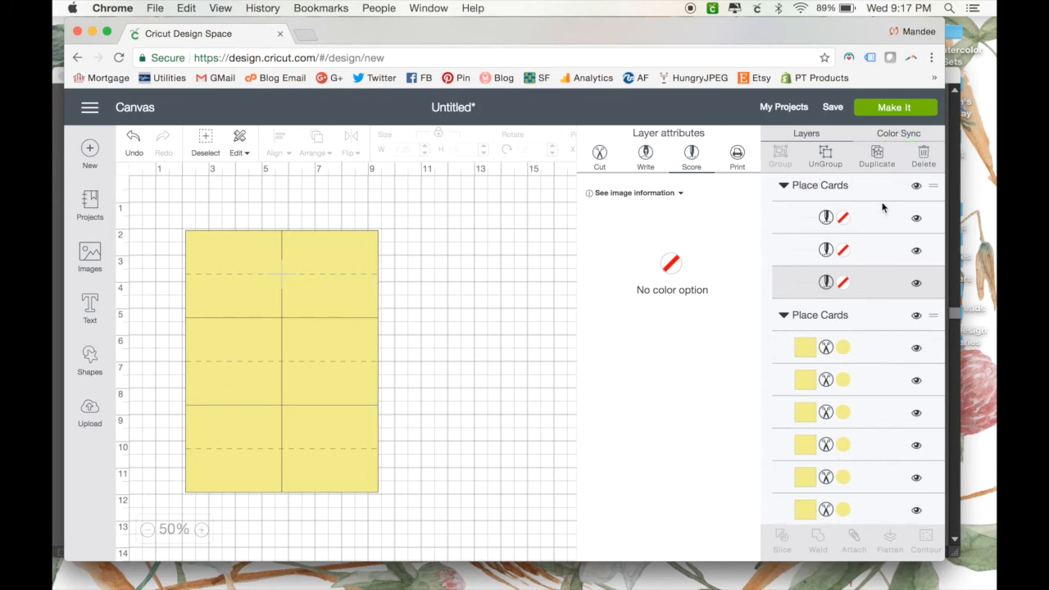
- Close the layer attributes panel and select every object on the canvas
{"action": "left_click", "coordinate": [206, 143]}
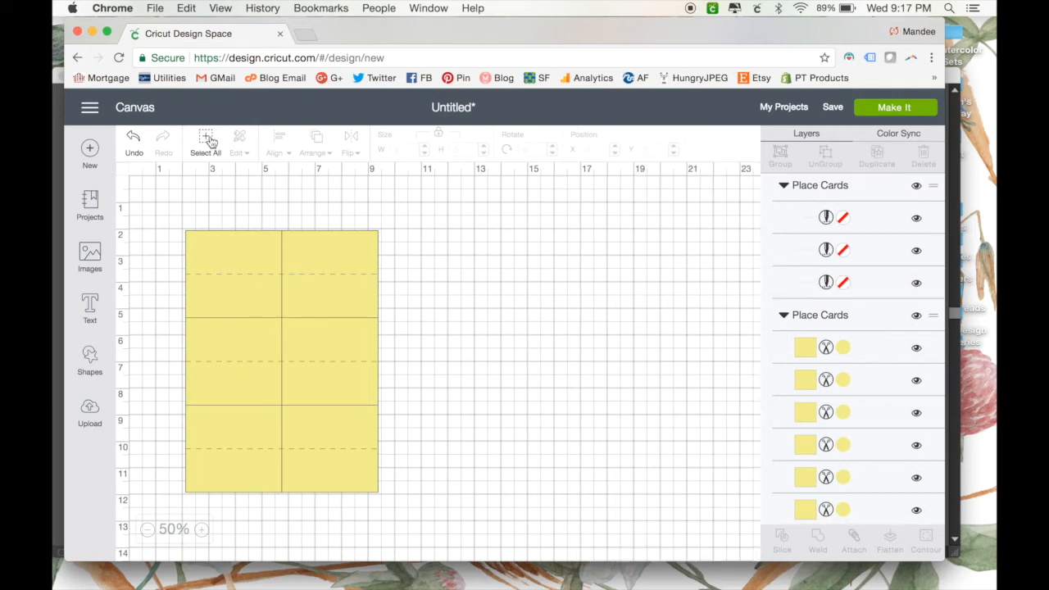
{"action": "left_click", "coordinate": [282, 361]}
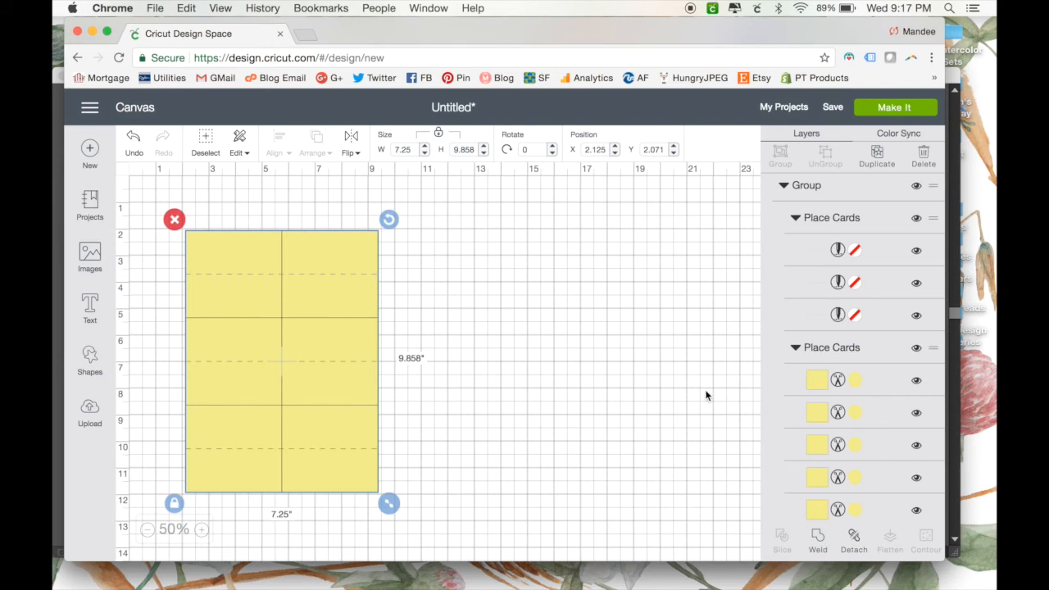
{"action": "mouse_move", "coordinate": [738, 265]}
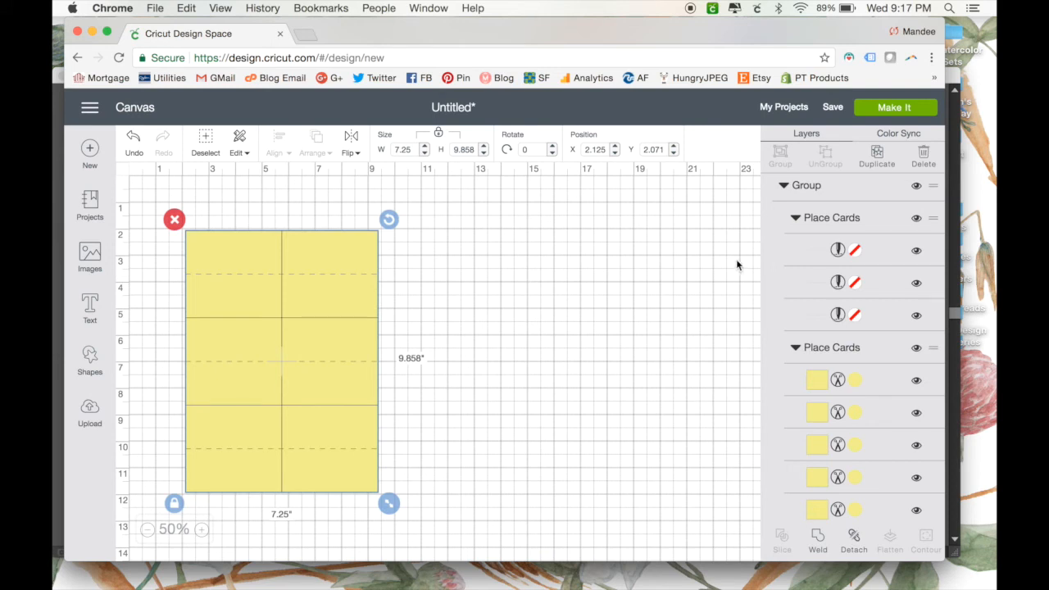
{"action": "mouse_move", "coordinate": [822, 177]}
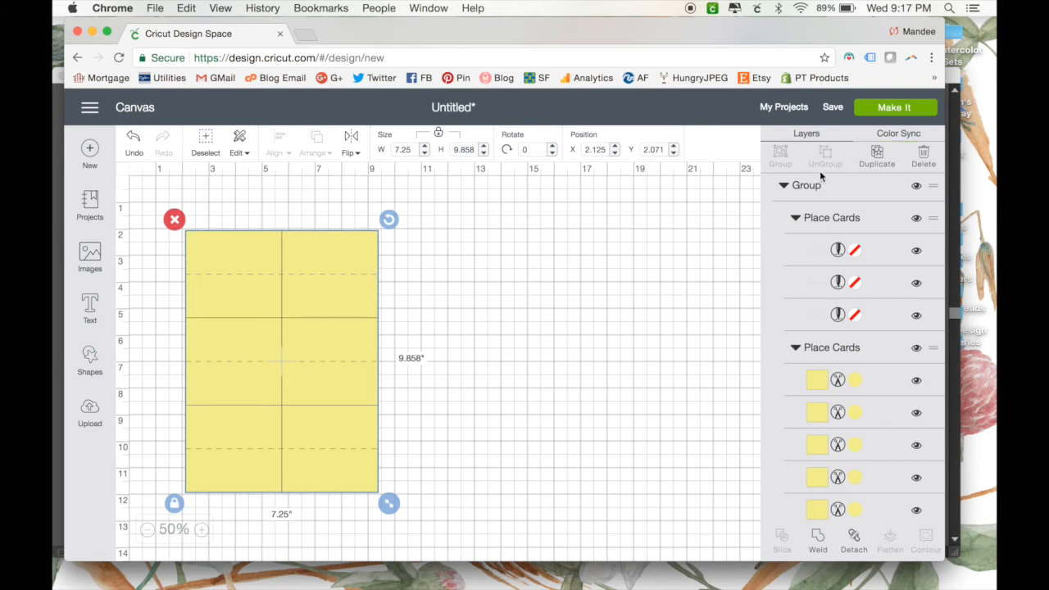
{"action": "mouse_move", "coordinate": [894, 108]}
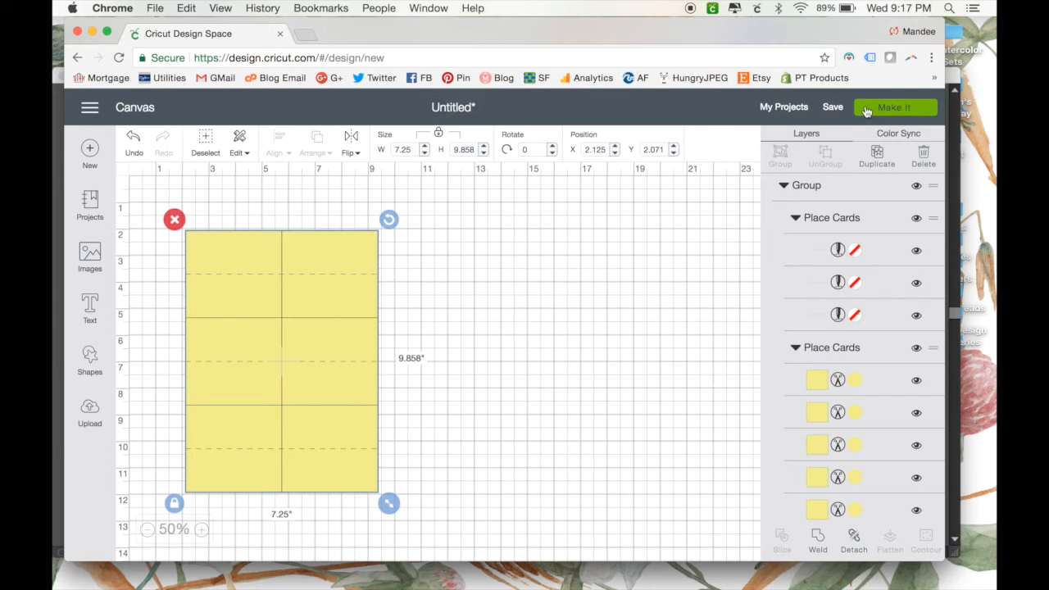
- Send the attached place cards to a single 8.5 x 11 in. mat and continue to making
{"action": "left_click", "coordinate": [893, 107]}
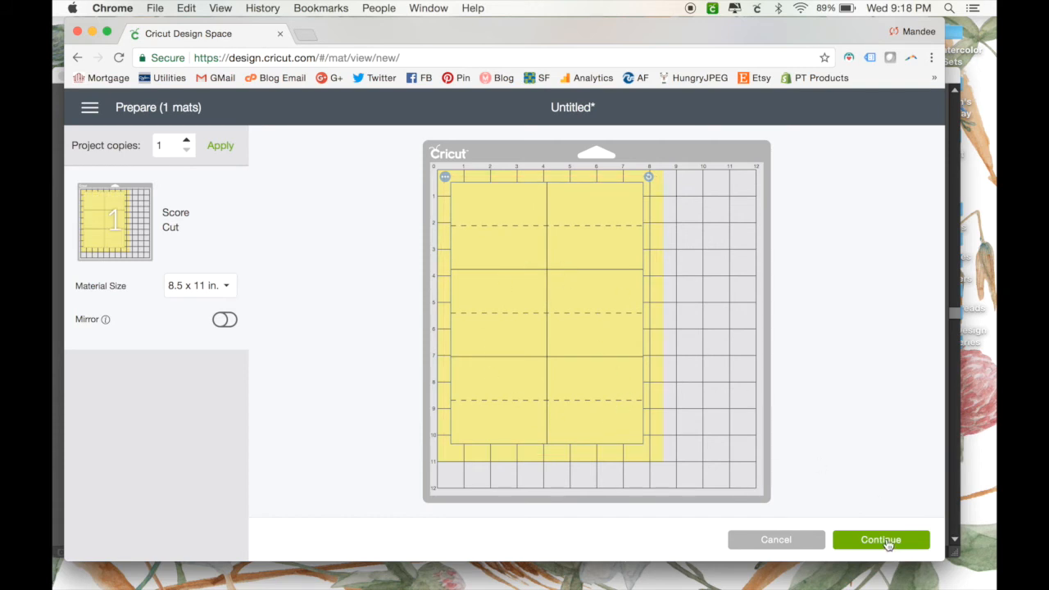
{"action": "left_click", "coordinate": [881, 540]}
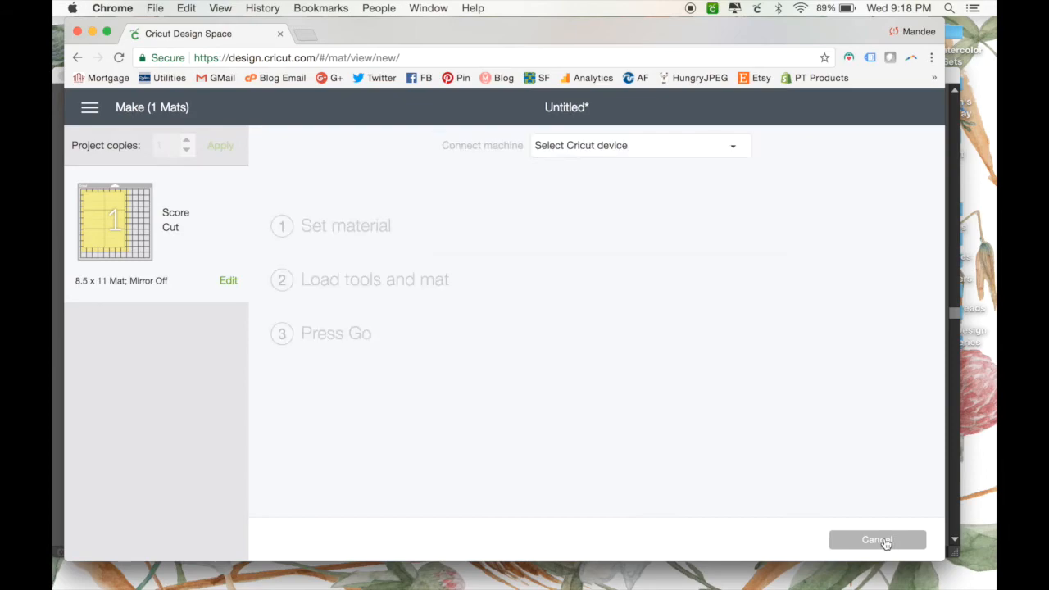